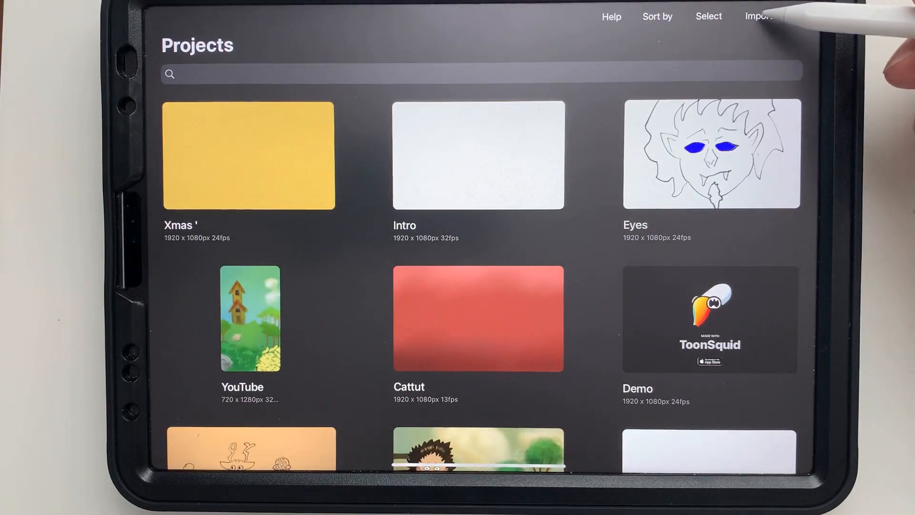
# Create a new blank portrait project from the Projects gallery
pyautogui.click(804, 16)
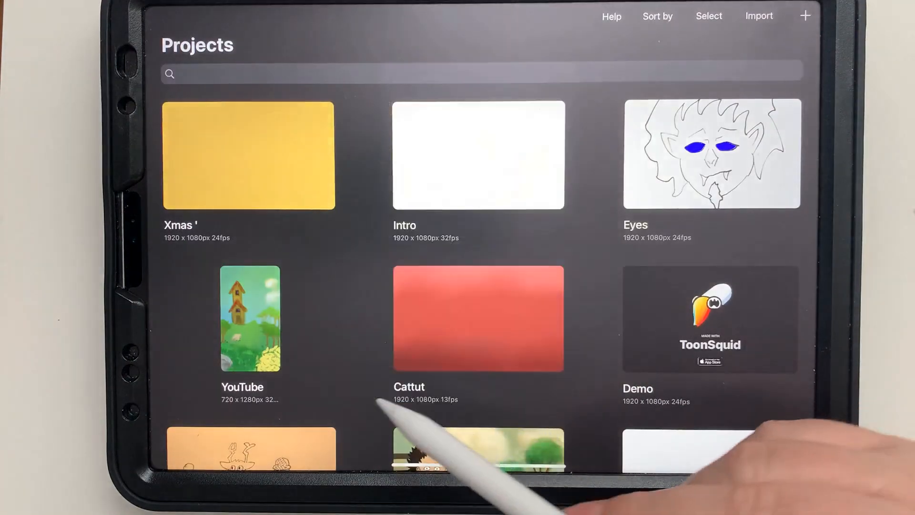
pyautogui.click(477, 155)
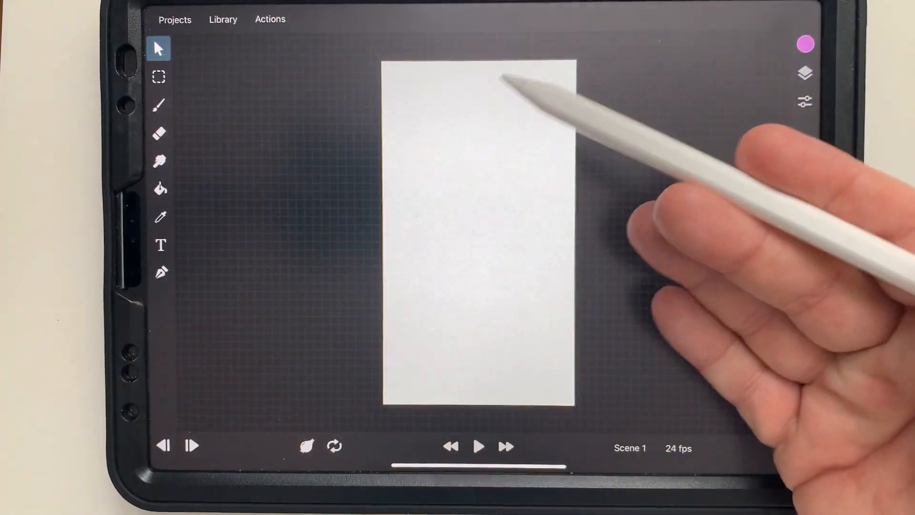
# Fill Layer 1 with a light blue sky colour using the Fill tool
pyautogui.click(805, 44)
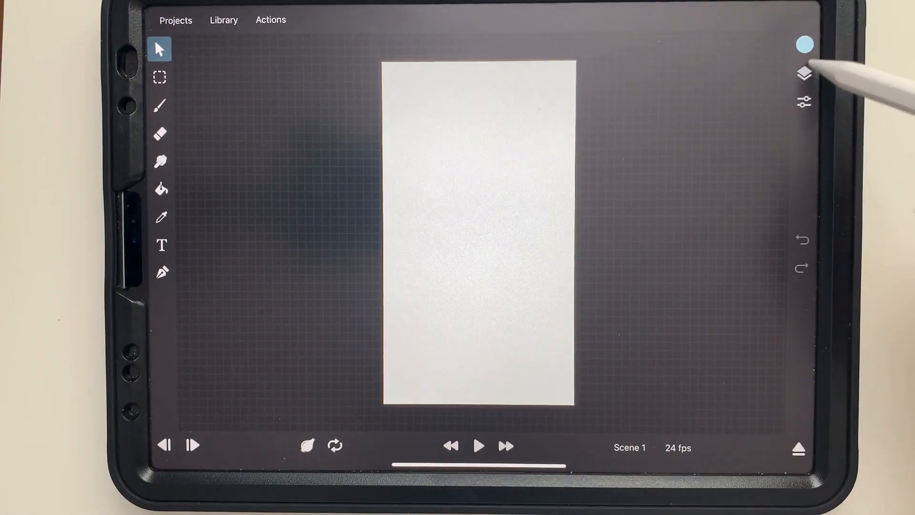
pyautogui.click(804, 73)
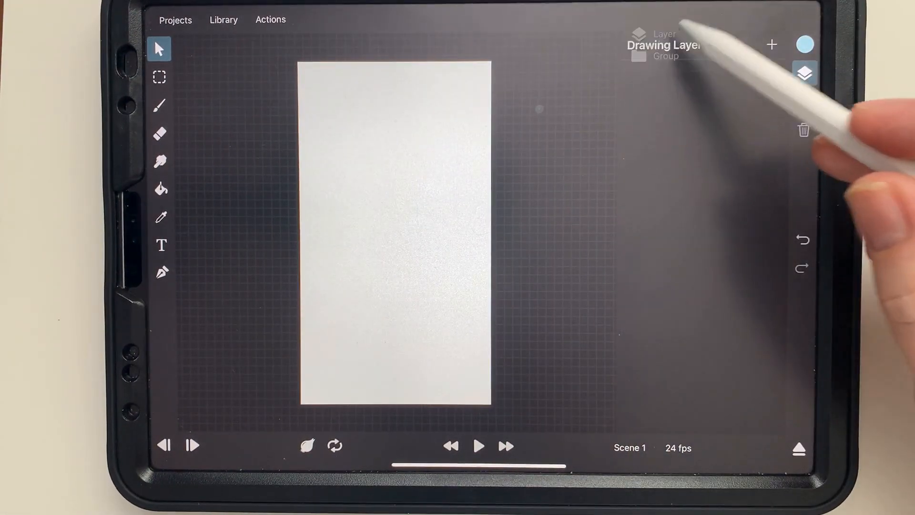
pyautogui.click(805, 73)
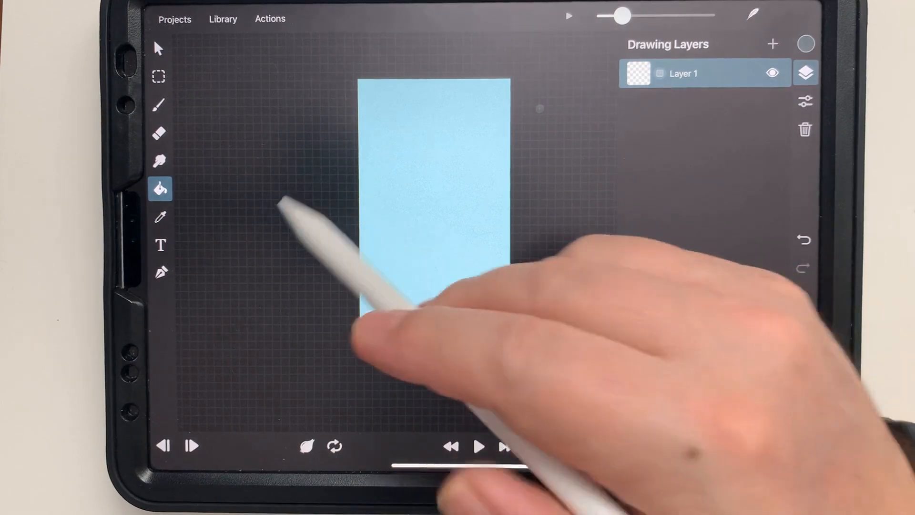
pyautogui.click(159, 104)
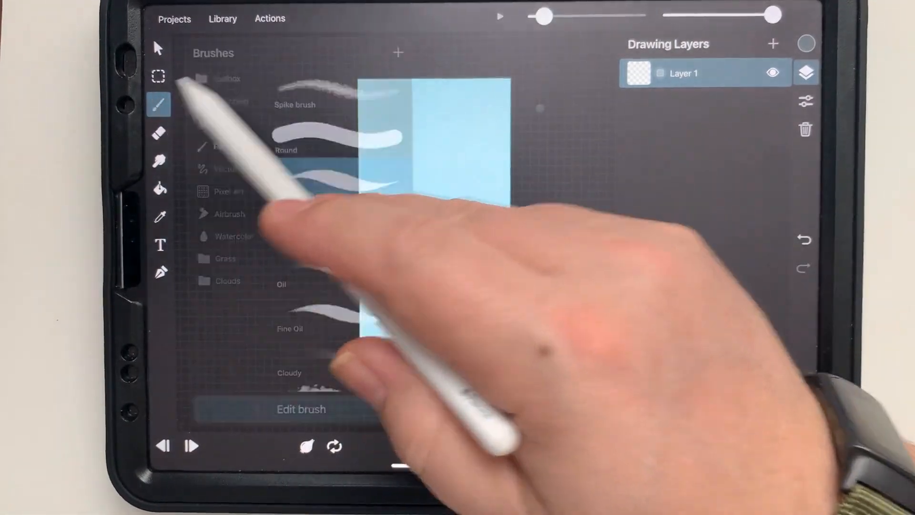
# Sketch a jagged mountain ridge and tree blobs in black with a brush
pyautogui.click(340, 180)
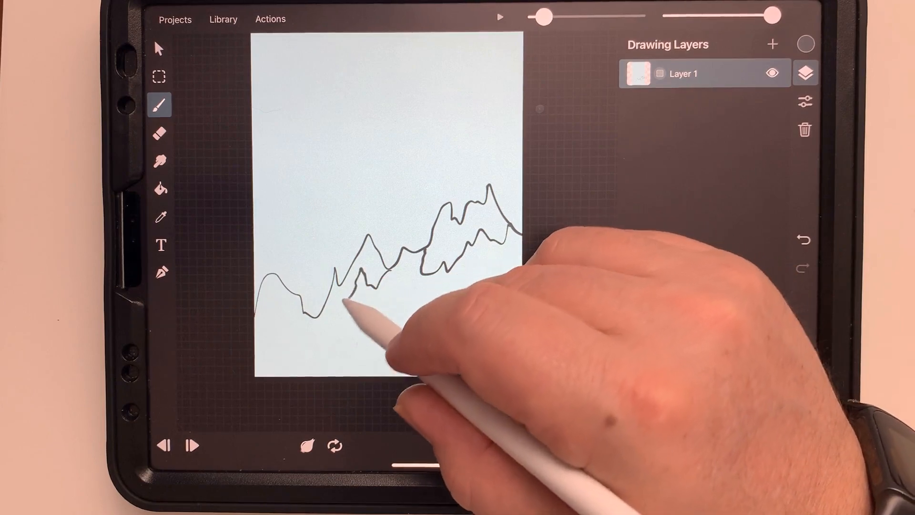
pyautogui.click(804, 240)
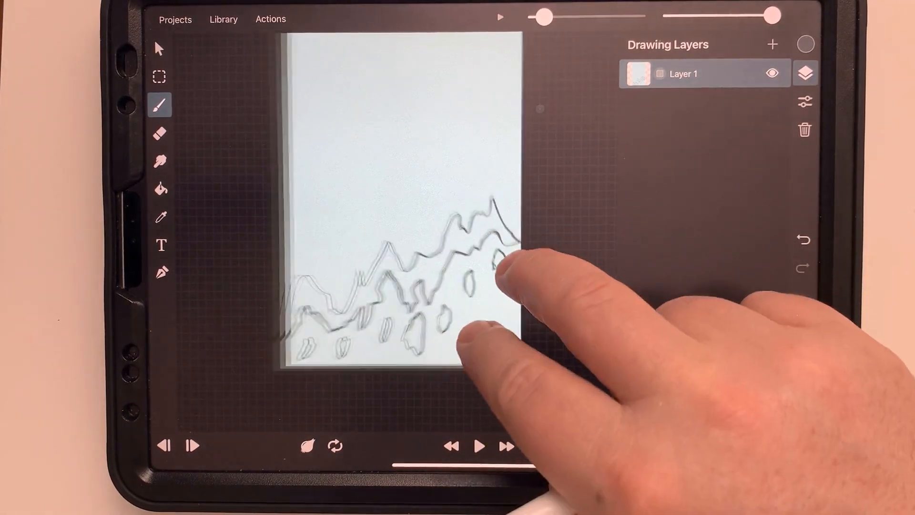
# Fill the mountain slopes dark green and the peaks snowy white
pyautogui.click(806, 45)
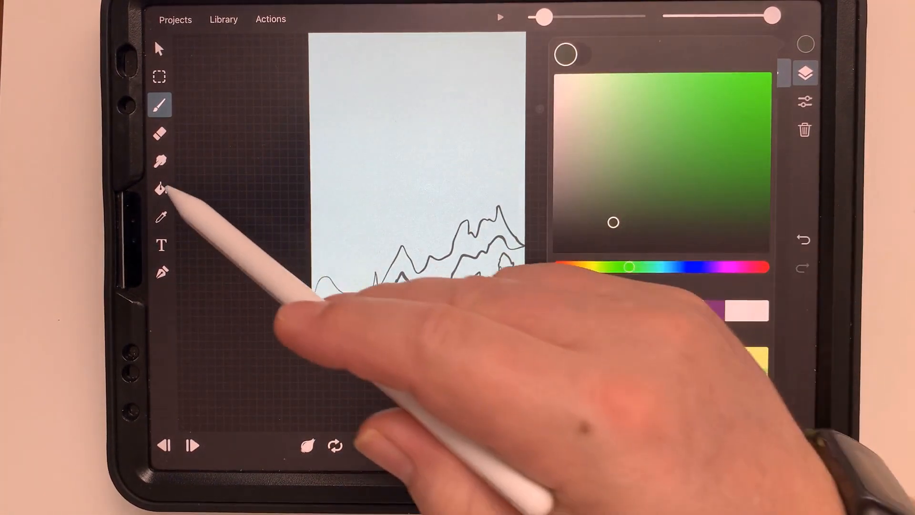
pyautogui.click(804, 72)
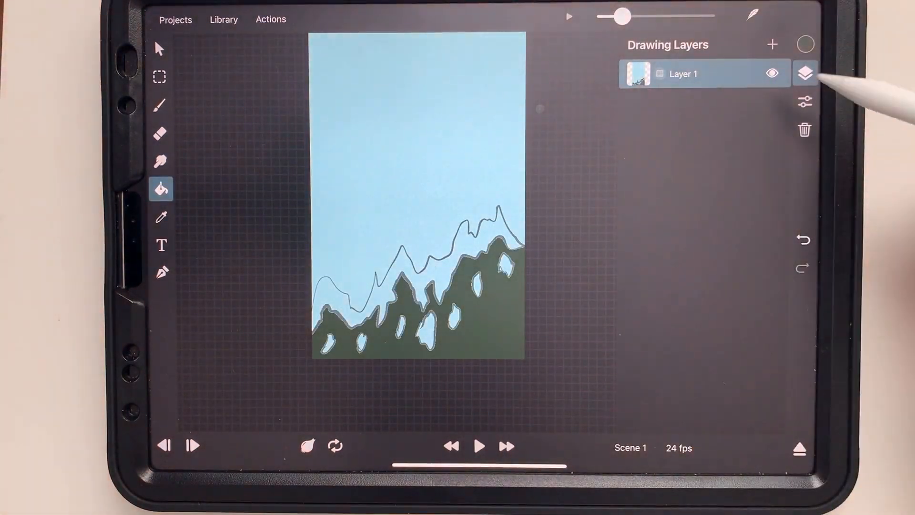
pyautogui.click(804, 45)
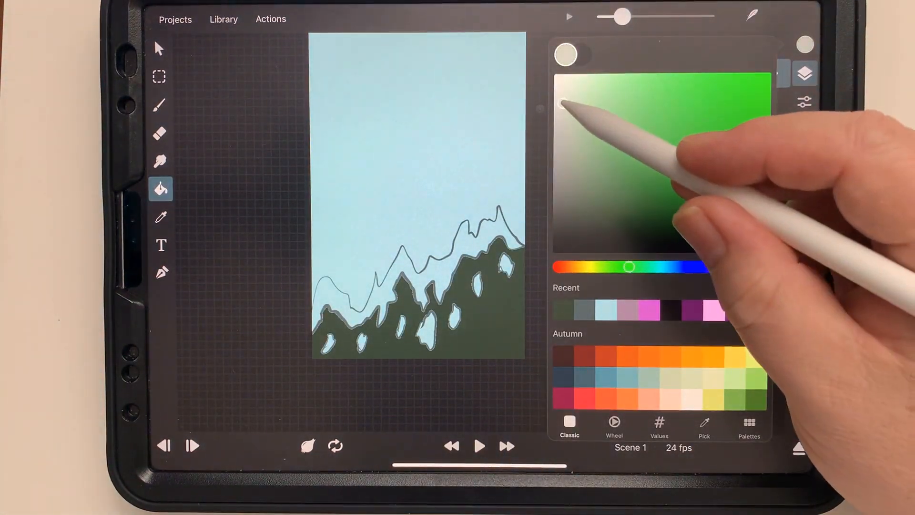
pyautogui.click(805, 73)
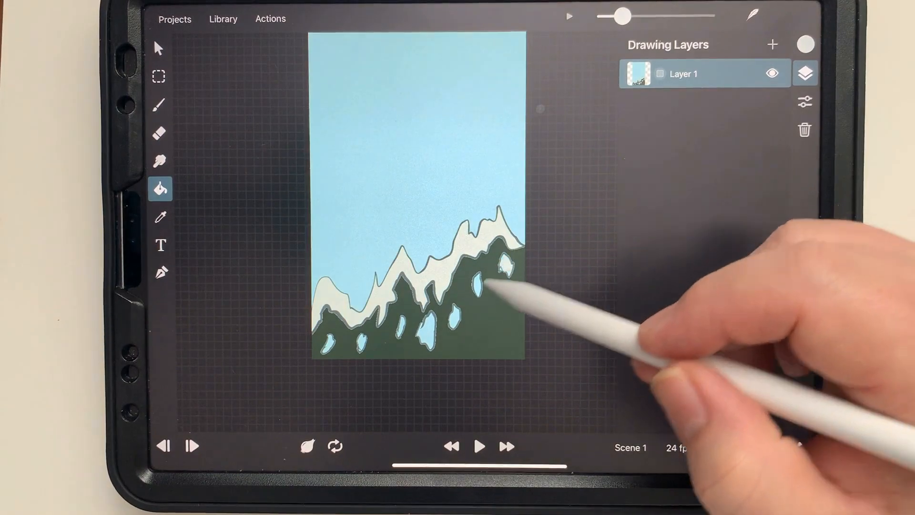
pyautogui.click(368, 347)
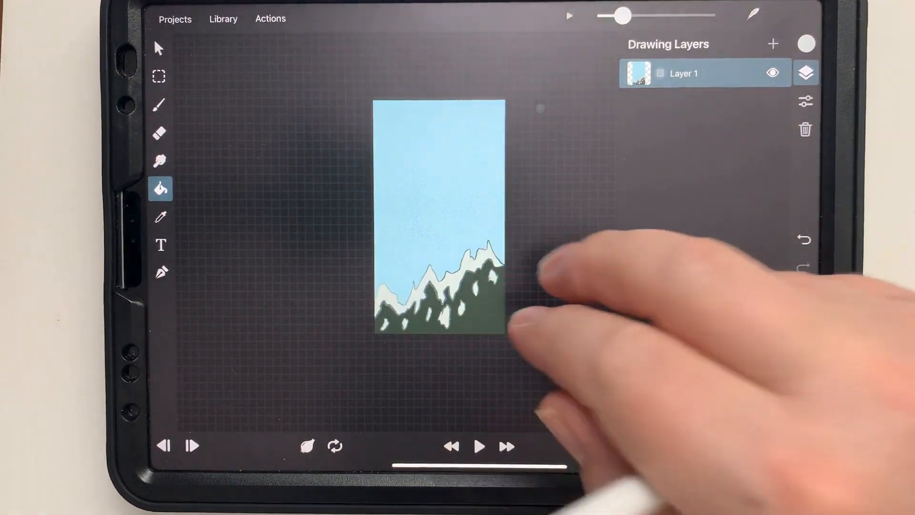
# Paint darker brushed texture over the green mountain slopes
pyautogui.click(160, 160)
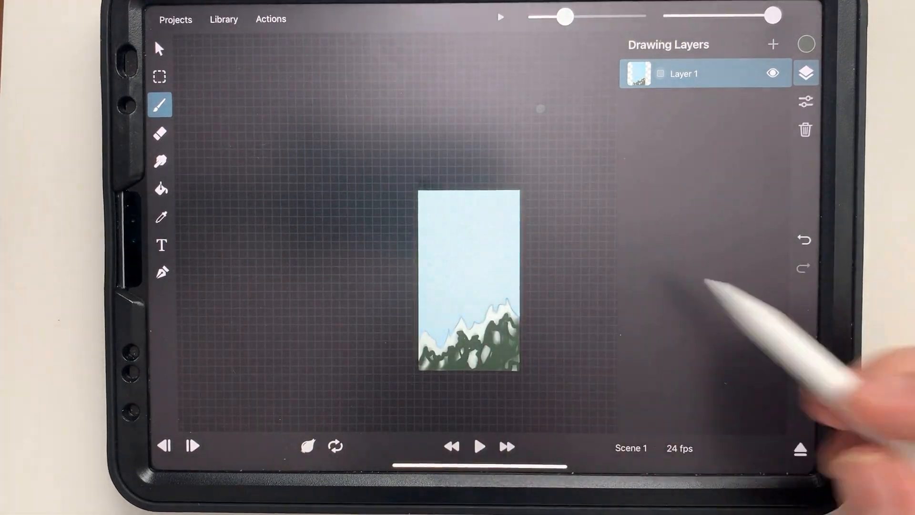
# Add a timeline layer above the Background layers and rename it 'Body'
pyautogui.click(802, 448)
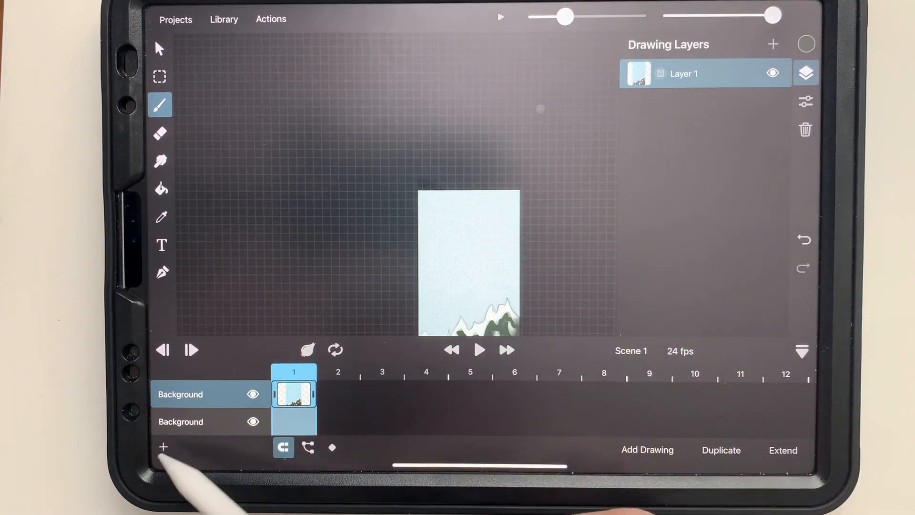
pyautogui.click(163, 448)
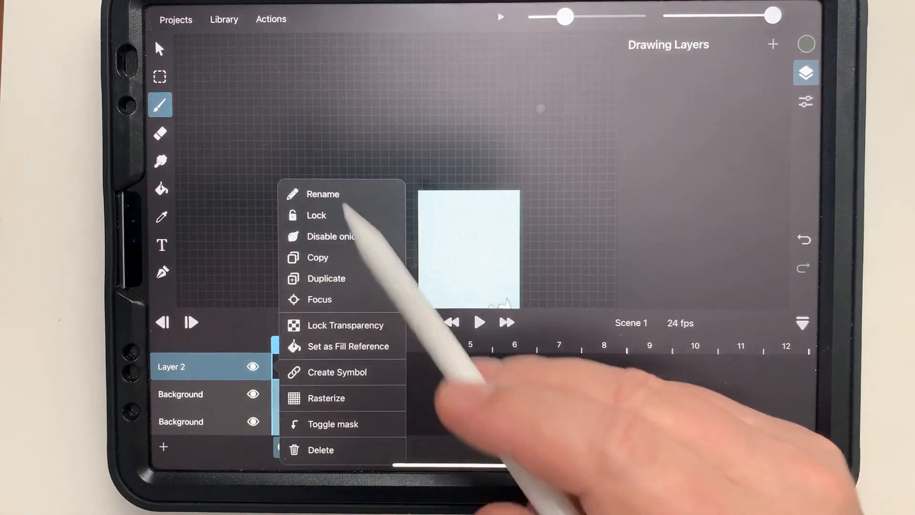
pyautogui.click(323, 193)
pyautogui.write('Bod')
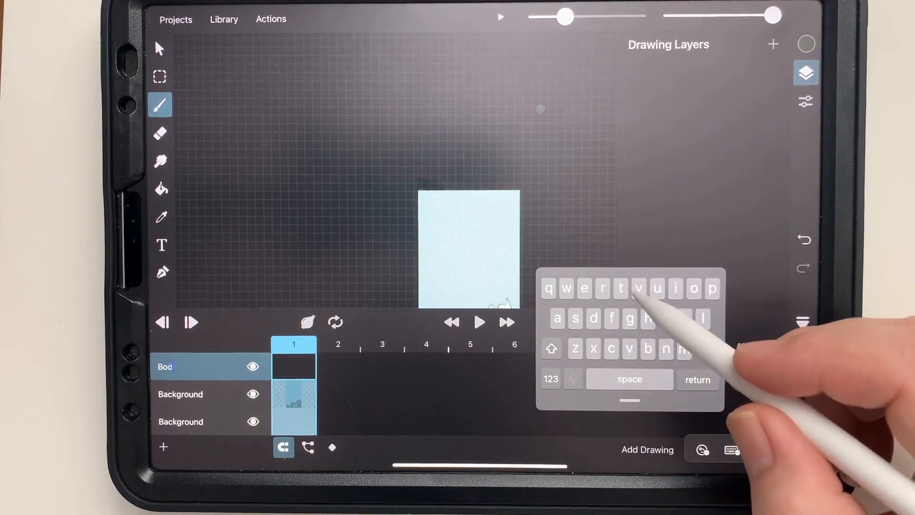
pyautogui.write('y')
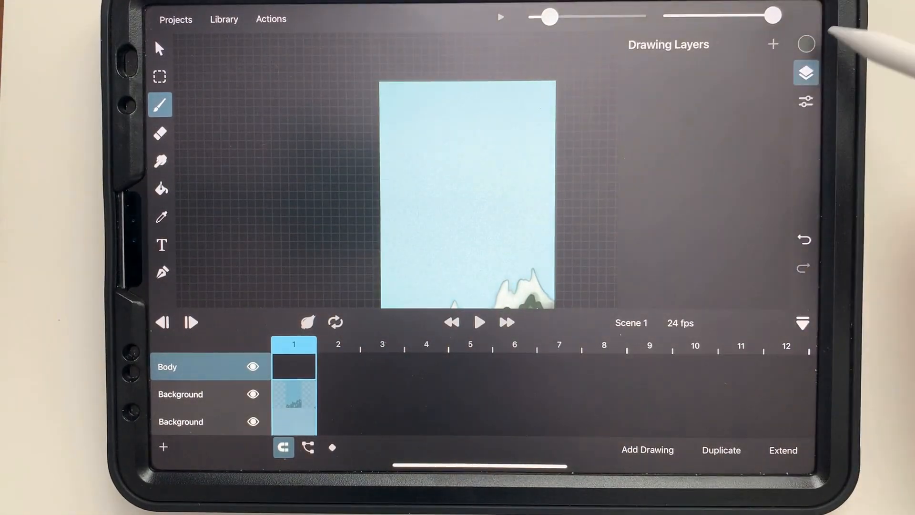
# Paint and smudge dark tree shapes on Background, then make Body the active layer
pyautogui.click(806, 44)
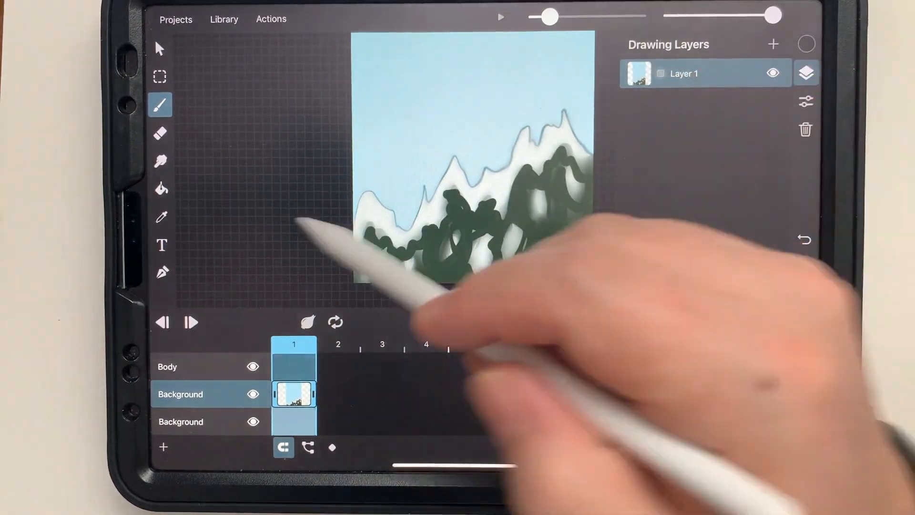
pyautogui.click(160, 161)
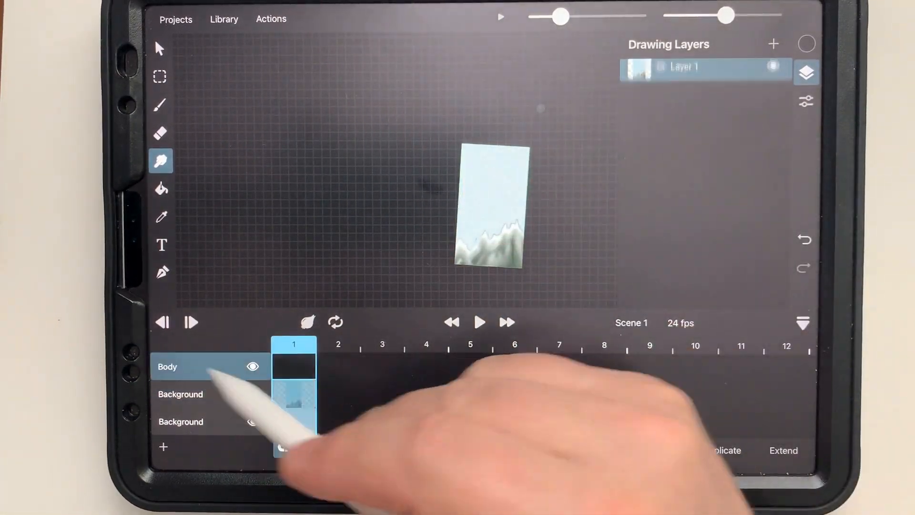
pyautogui.click(160, 105)
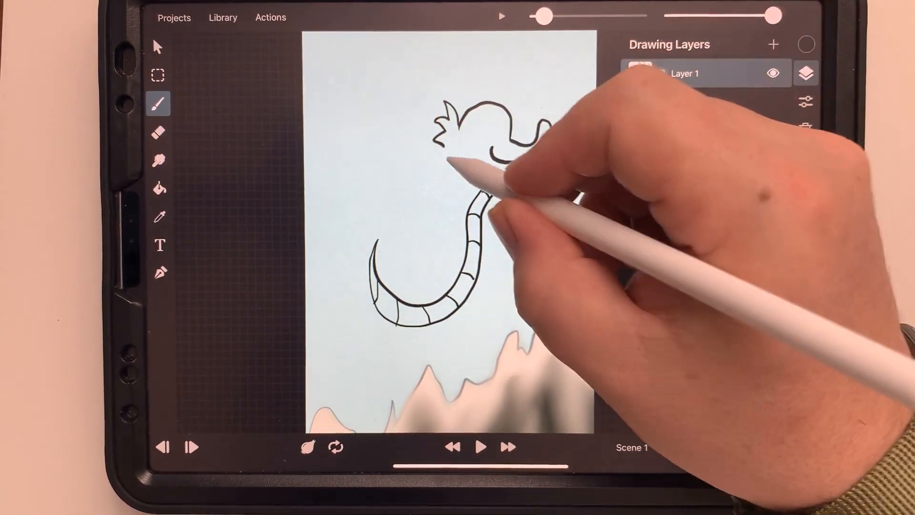
# Draw the dragon's long curving body outline above the mountains
pyautogui.moveTo(462, 163); pyautogui.dragTo(420, 210)
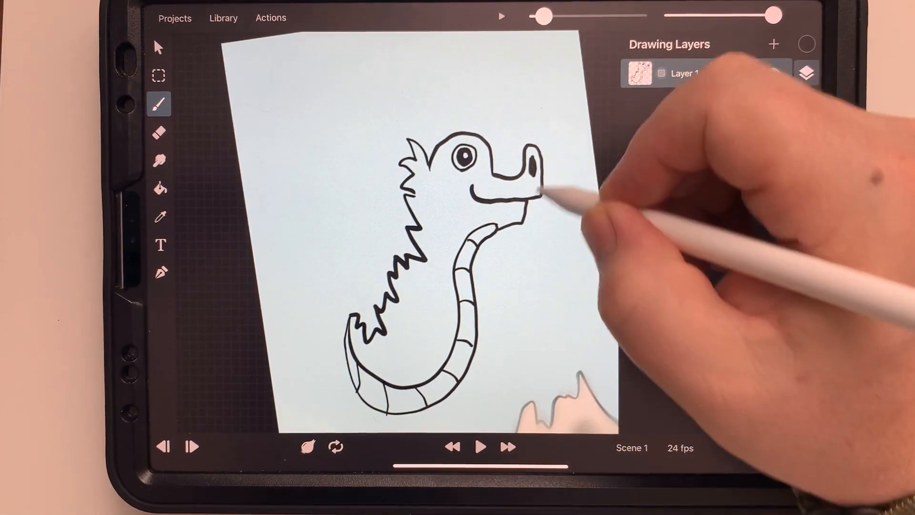
pyautogui.click(683, 74)
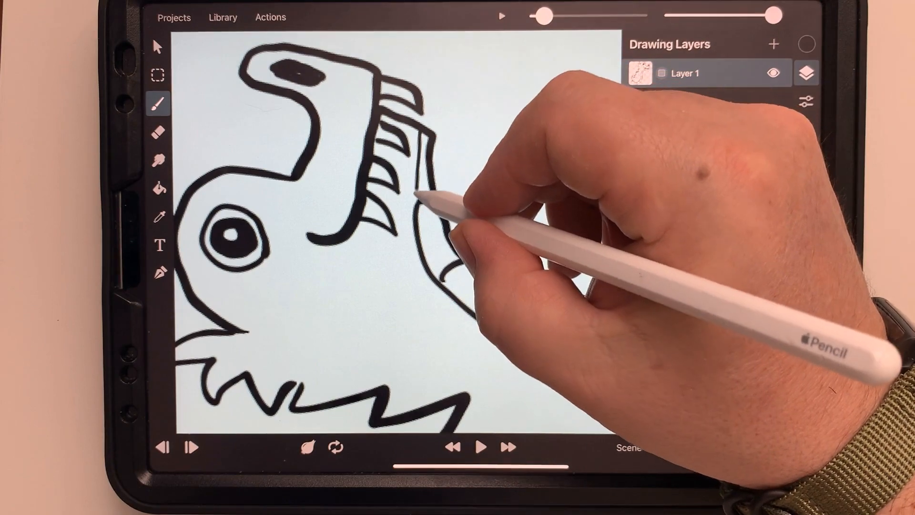
pyautogui.click(159, 132)
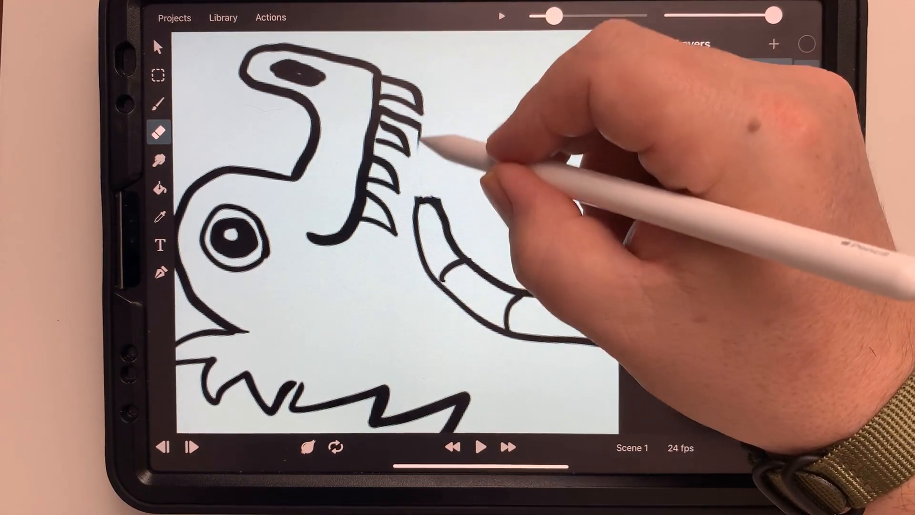
# Clean up the dragon's head outline, adding the eye and toothy jaw details
pyautogui.click(158, 103)
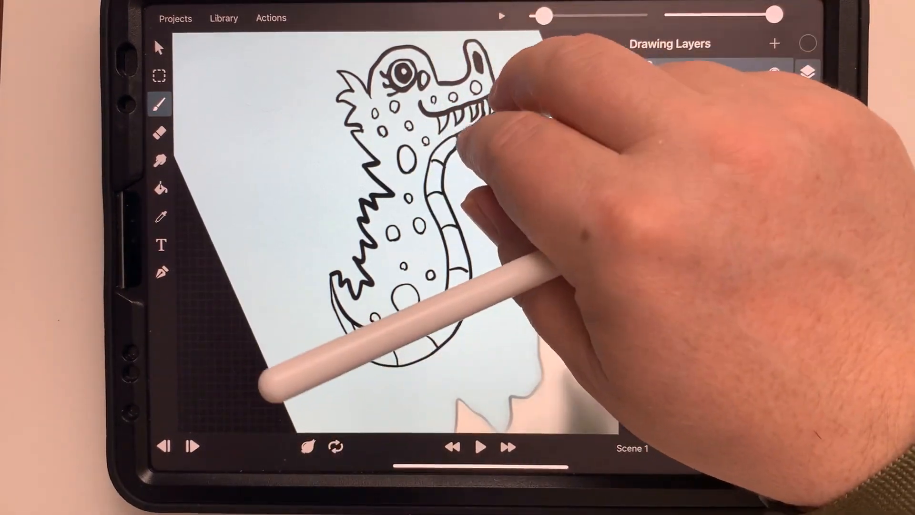
pyautogui.click(159, 133)
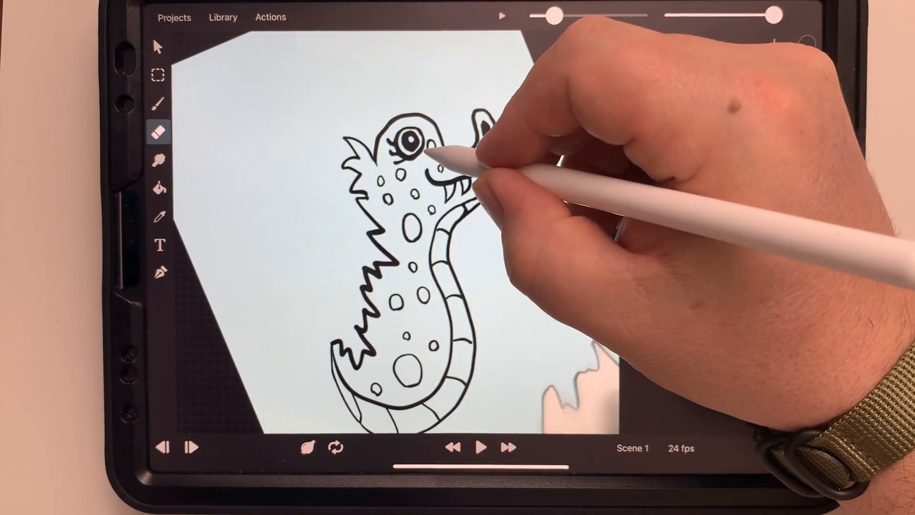
pyautogui.click(158, 103)
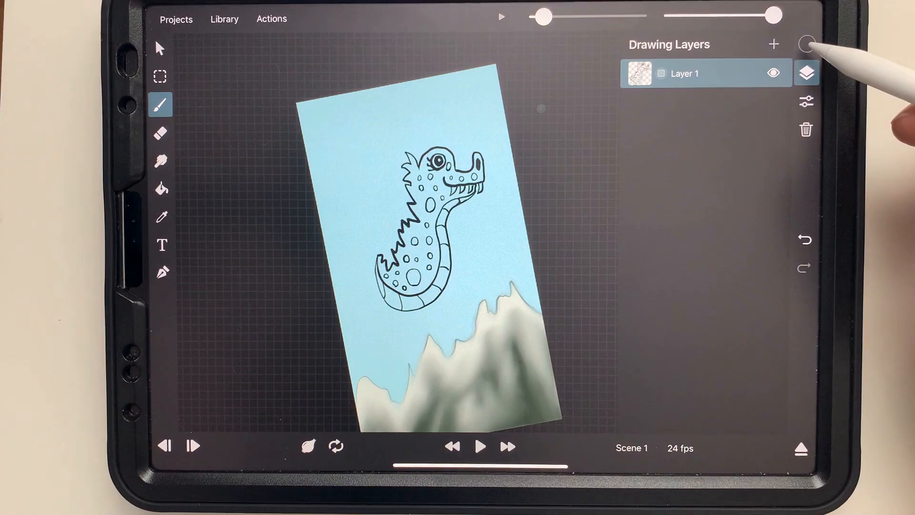
# Fill the dragon's body pink, undoing the accidental background fill
pyautogui.click(808, 44)
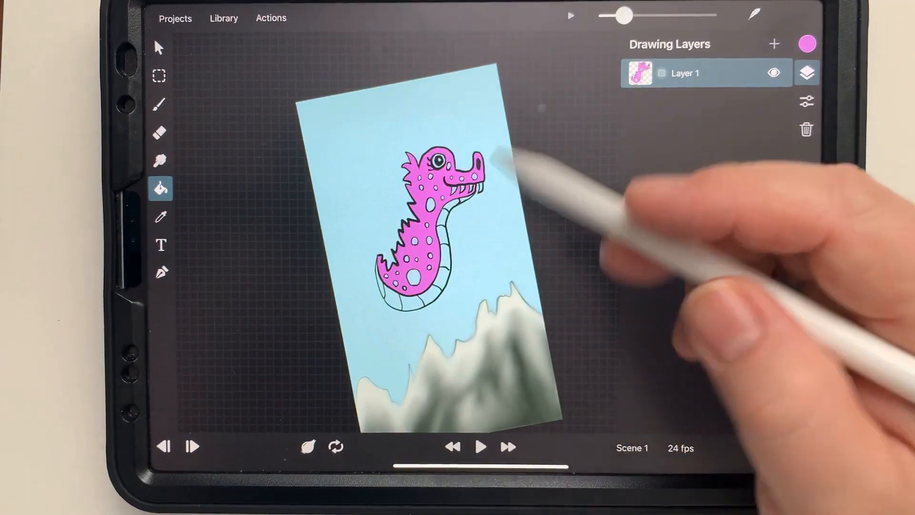
pyautogui.click(807, 43)
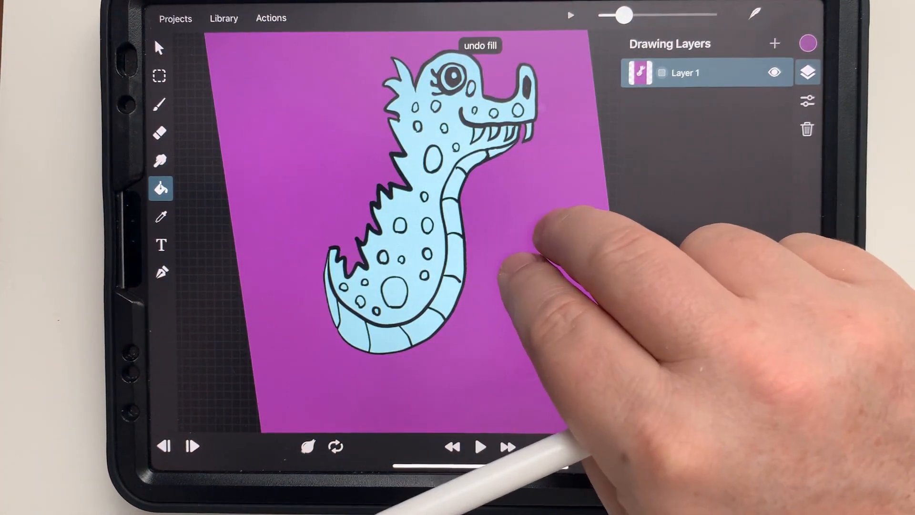
pyautogui.click(480, 44)
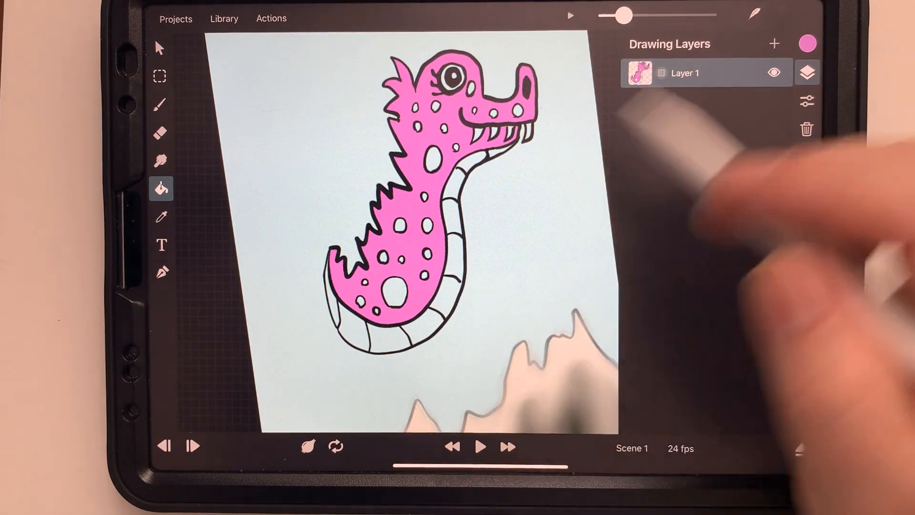
# Fill the dragon's spots with a darker purple
pyautogui.click(808, 42)
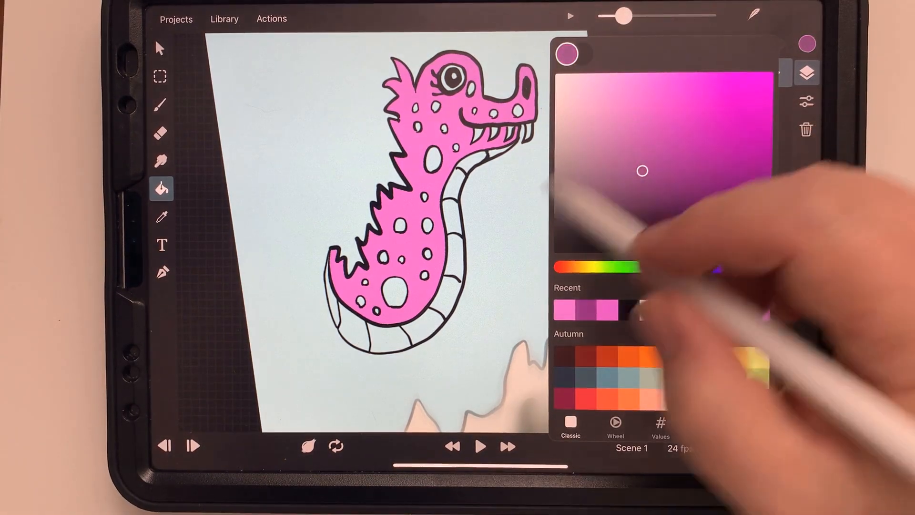
pyautogui.click(806, 73)
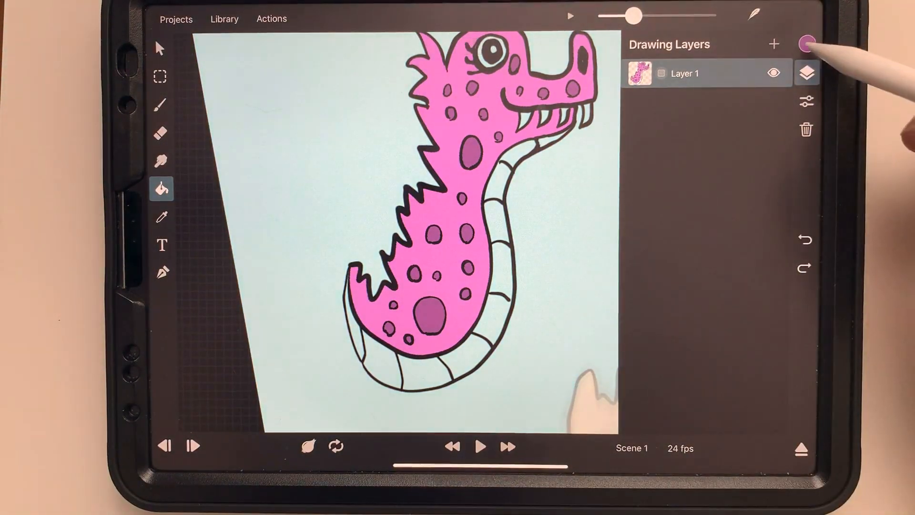
# Fill alternating belly stripes yellow, closing a gap in the outline
pyautogui.click(808, 43)
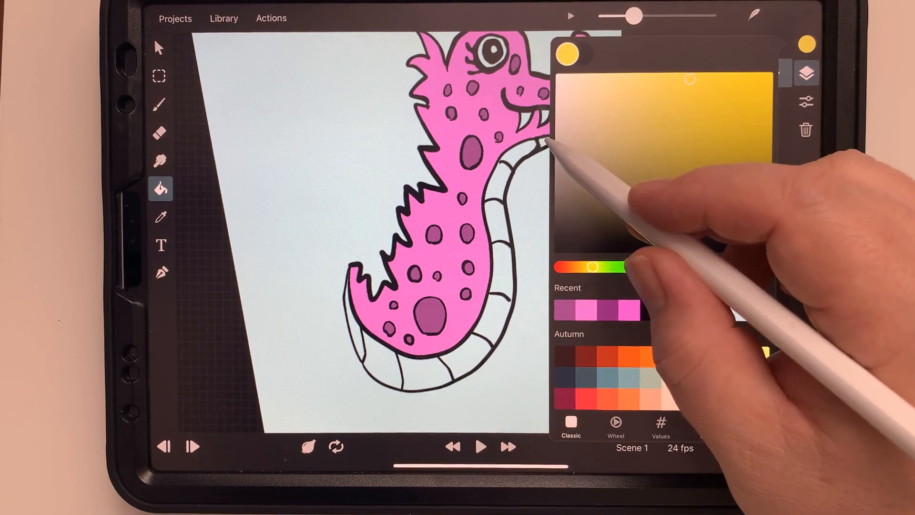
pyautogui.click(807, 73)
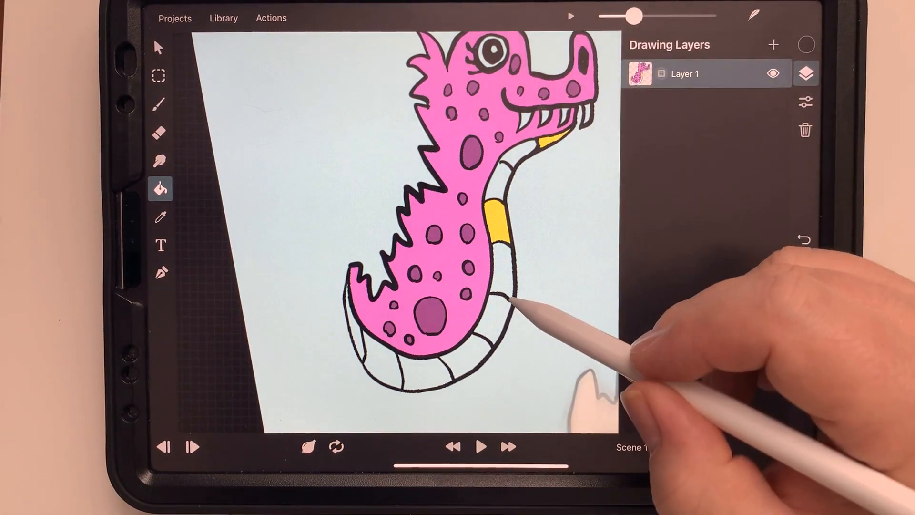
pyautogui.click(159, 104)
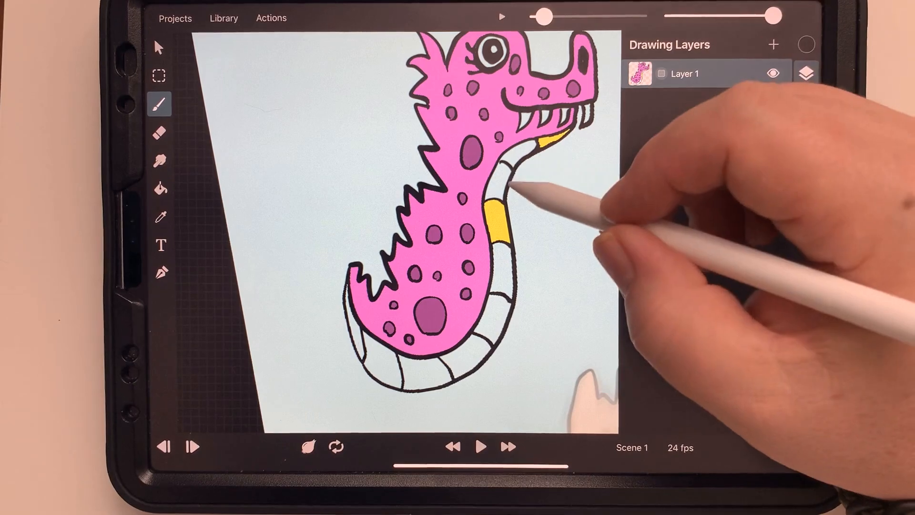
pyautogui.click(684, 73)
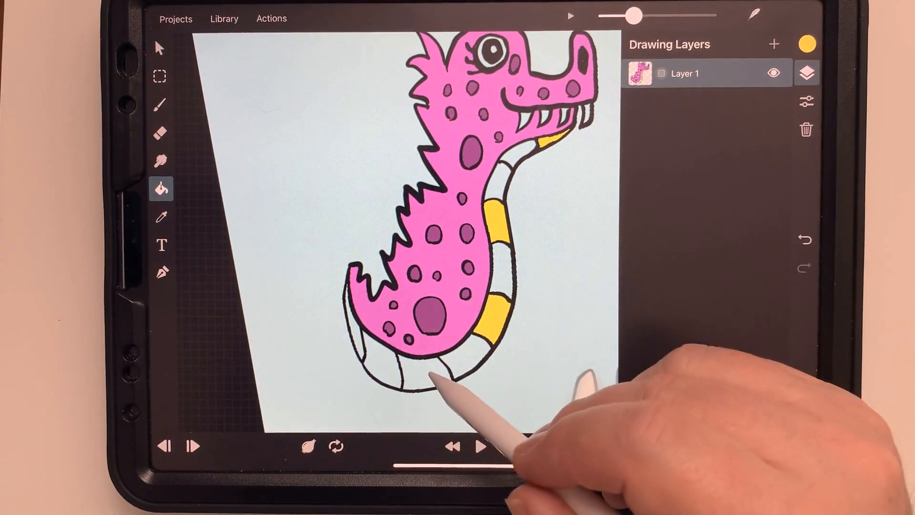
pyautogui.click(807, 43)
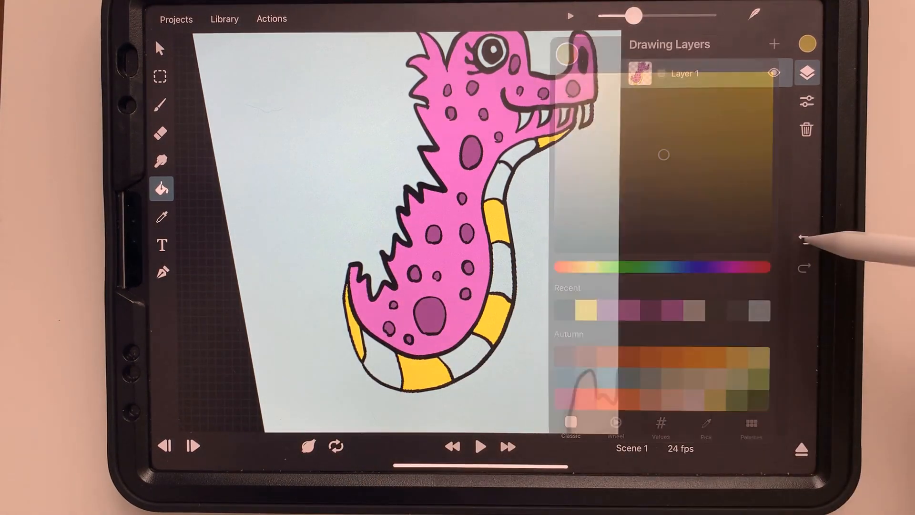
# Undo the last two yellow stripe fills and touch up the neck outline with the brush
pyautogui.click(805, 240)
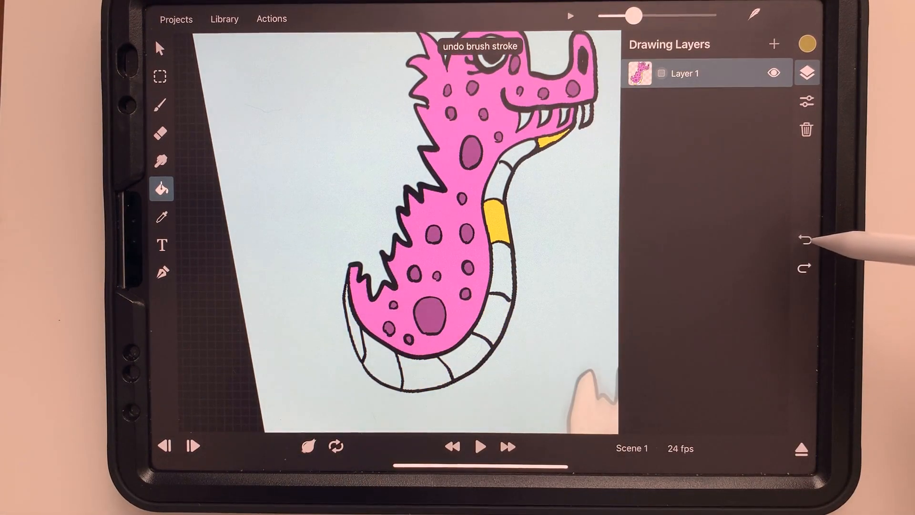
pyautogui.click(804, 241)
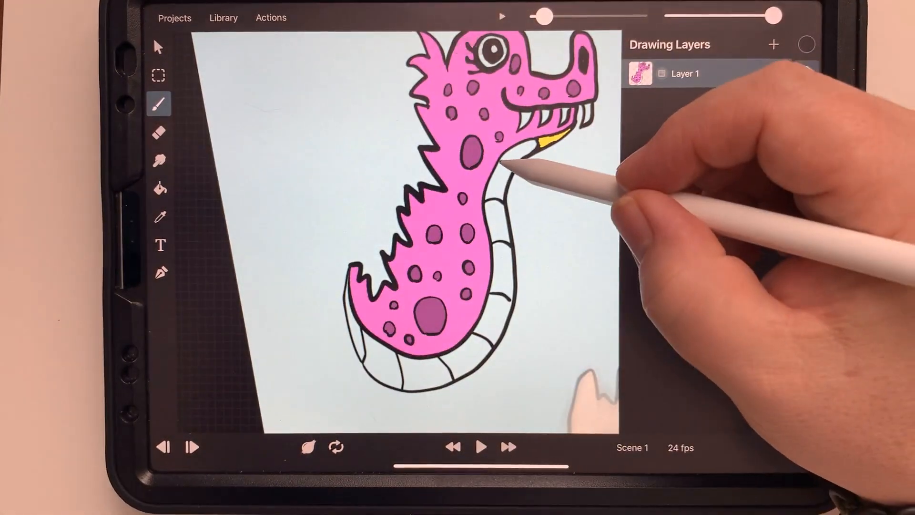
pyautogui.click(682, 73)
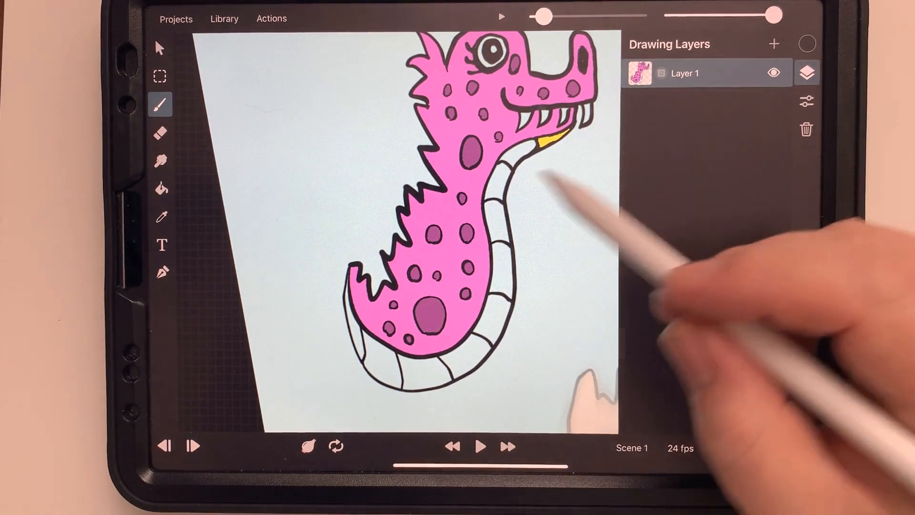
pyautogui.click(161, 188)
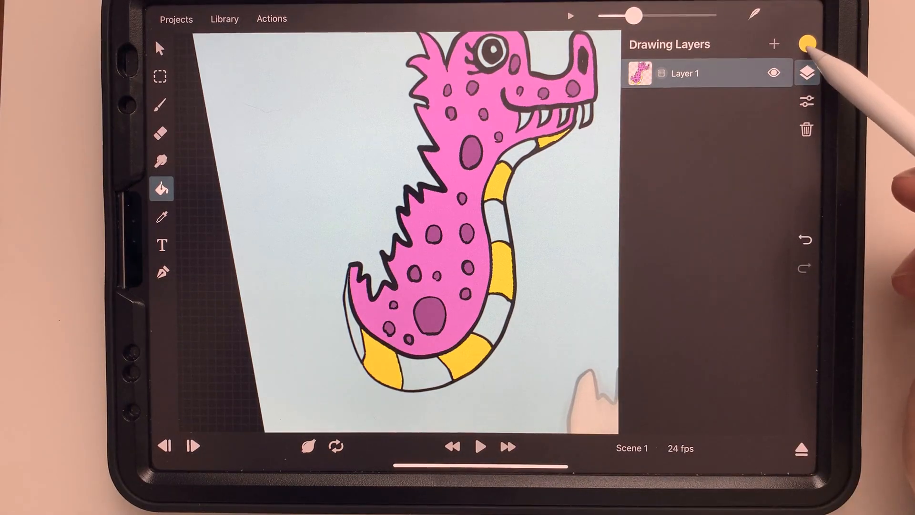
# Pick a paler yellow and fill the neck segments and the inside of the dragon's eye
pyautogui.click(806, 44)
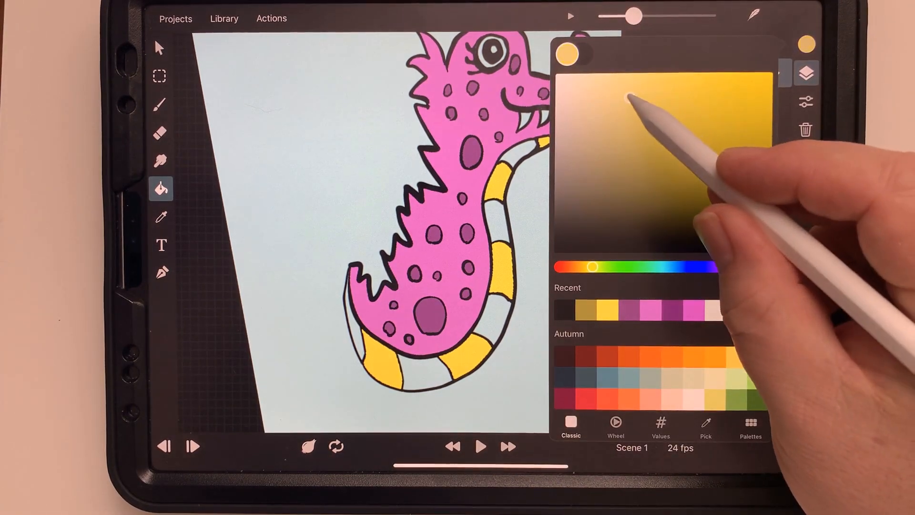
pyautogui.click(806, 72)
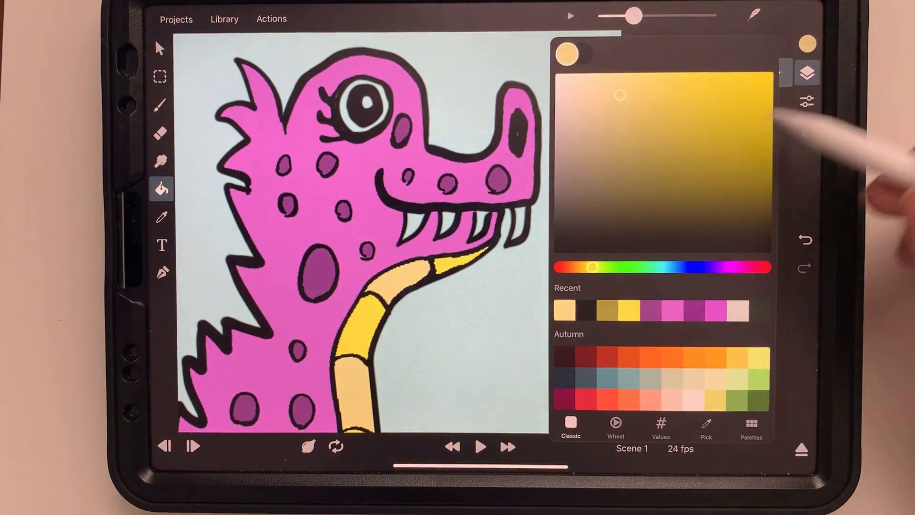
pyautogui.click(806, 72)
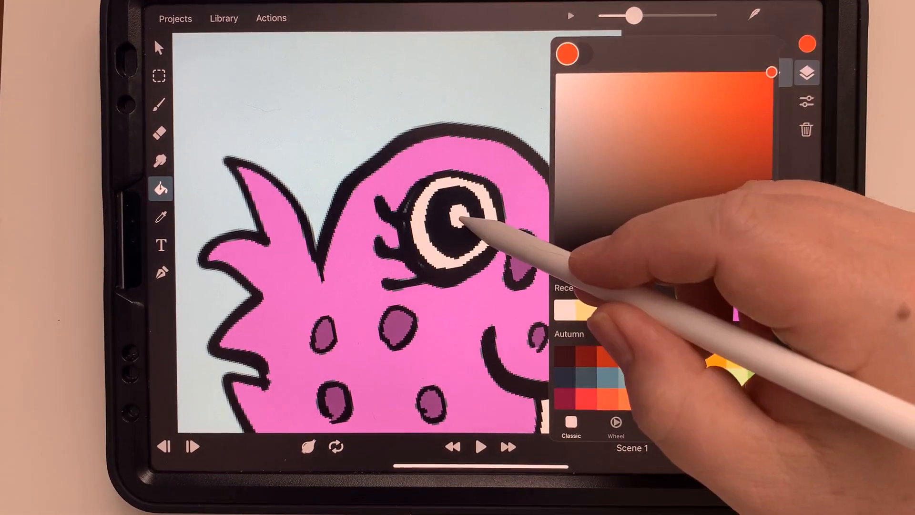
pyautogui.click(806, 72)
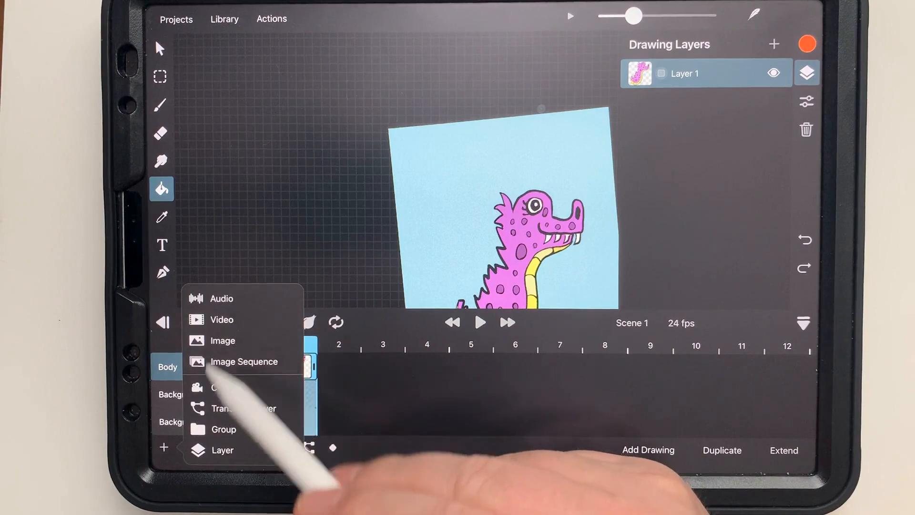
# Add a new top layer, name it 'Front wing' and enter its drawing for editing
pyautogui.click(222, 450)
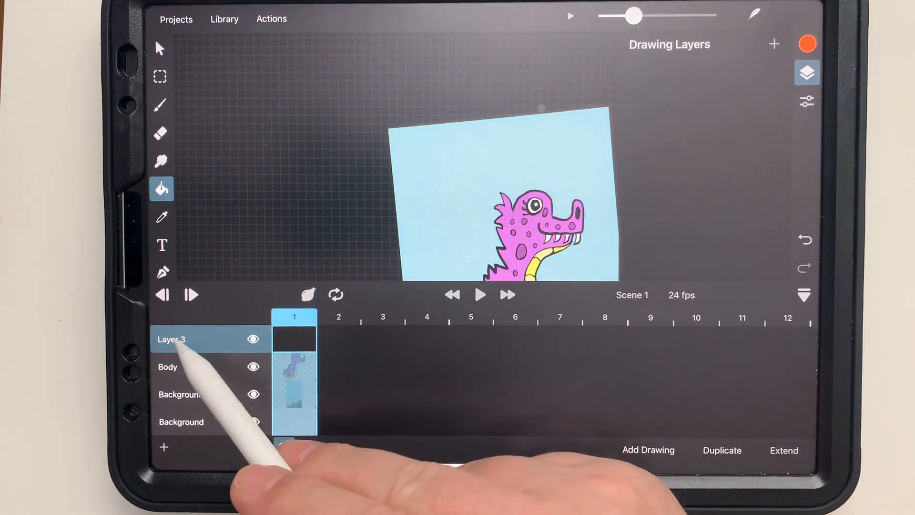
pyautogui.doubleClick(172, 339)
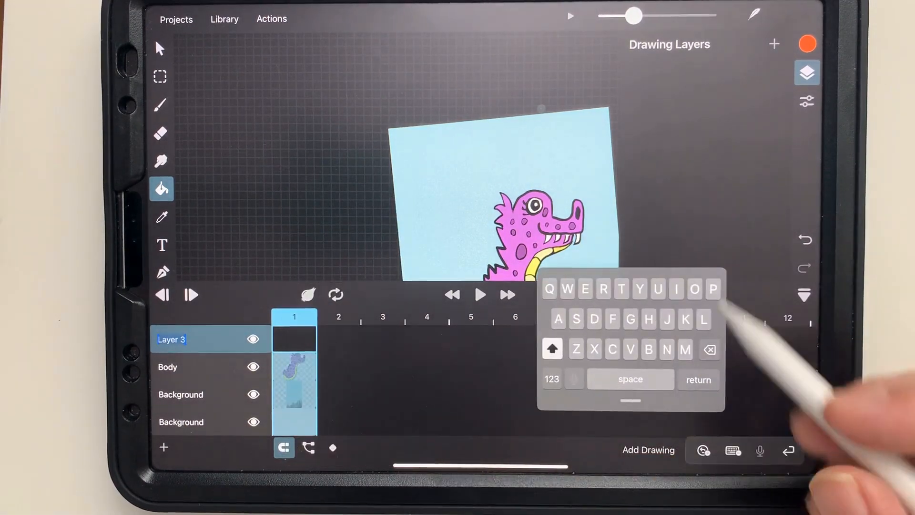
pyautogui.click(710, 349)
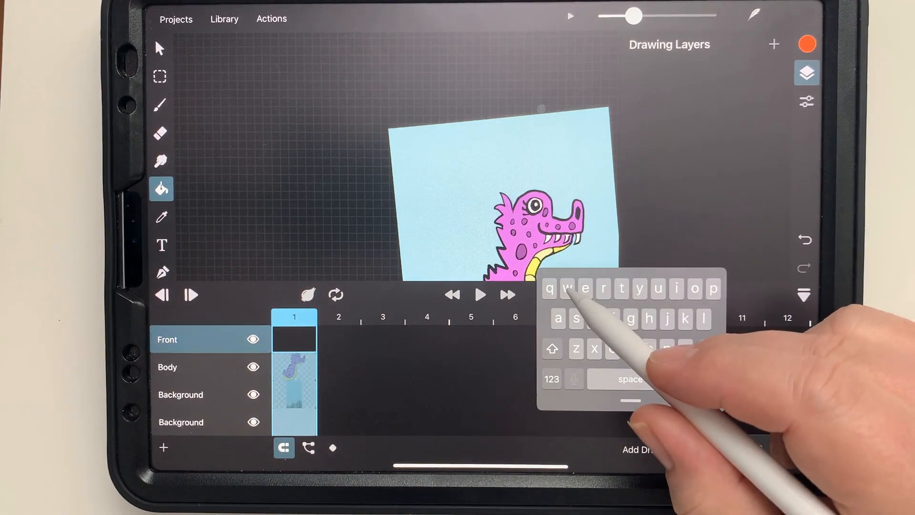
pyautogui.write('Front wing')
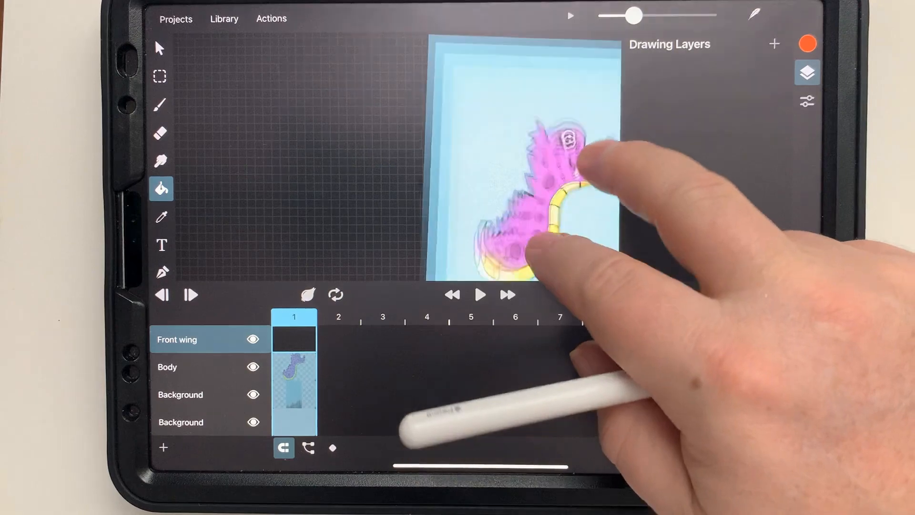
pyautogui.click(808, 43)
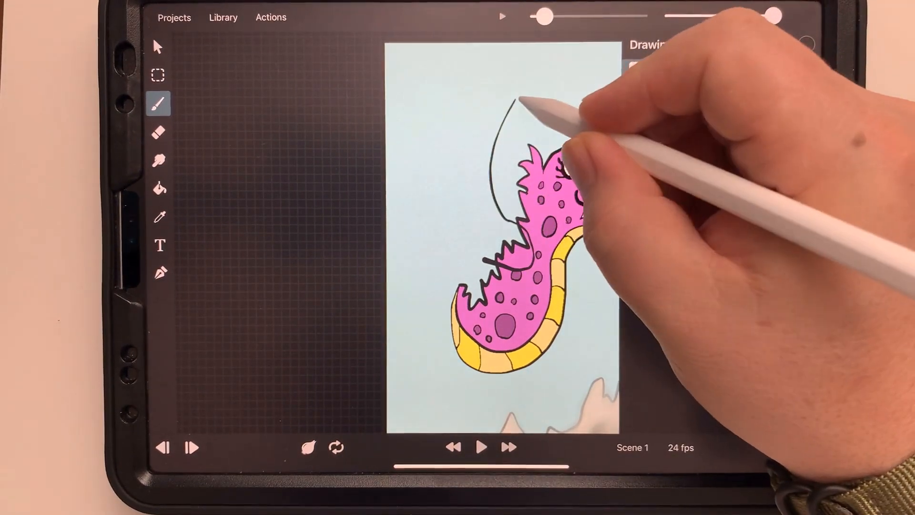
# Sketch a spotted bat-like wing outline with scalloped edges rising from the dragon's back
pyautogui.click(805, 72)
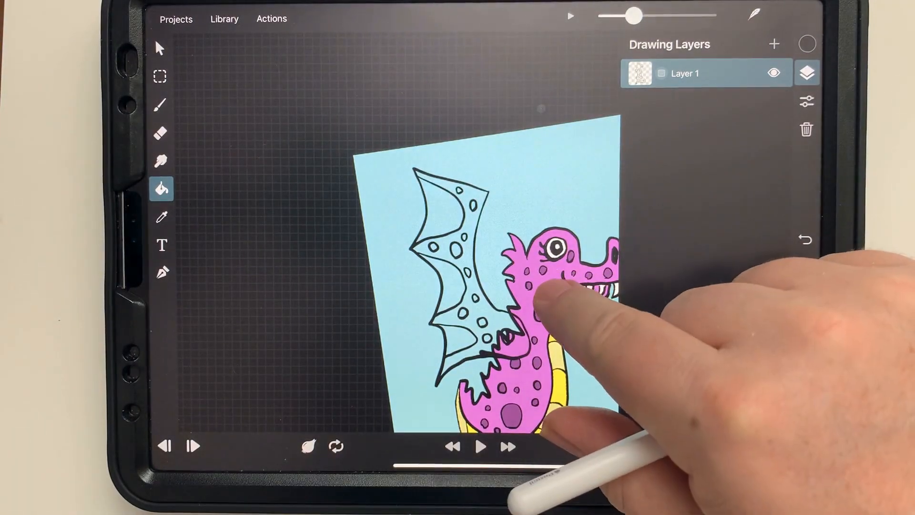
# Fill the wing pink, then eyedrop the belly yellow and body pink for the wing panels
pyautogui.click(449, 263)
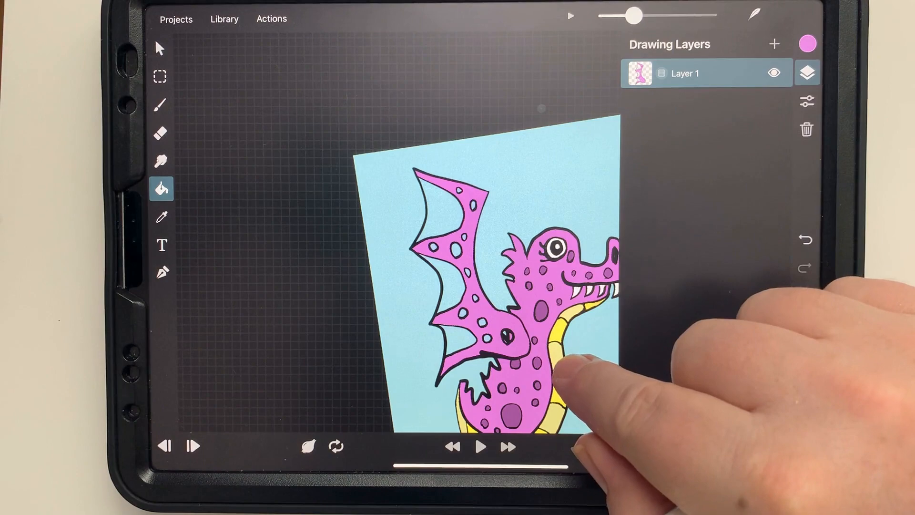
pyautogui.click(543, 379)
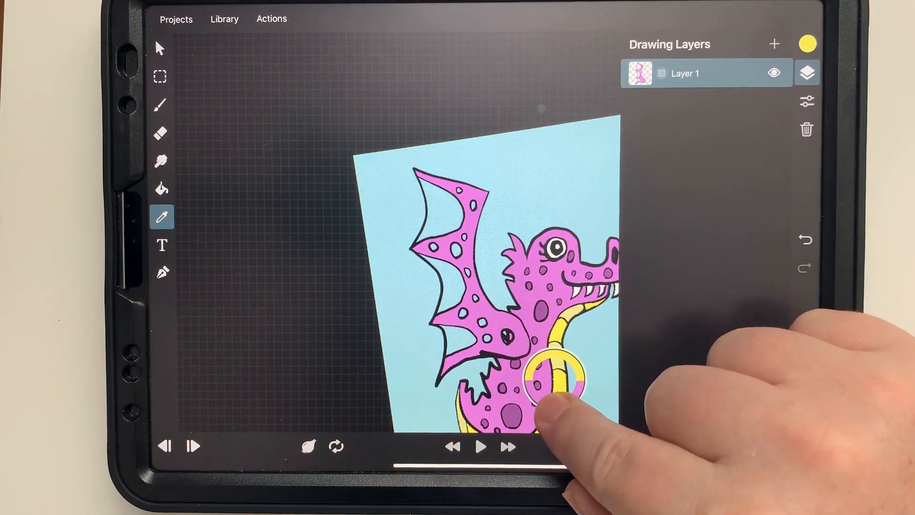
pyautogui.click(161, 188)
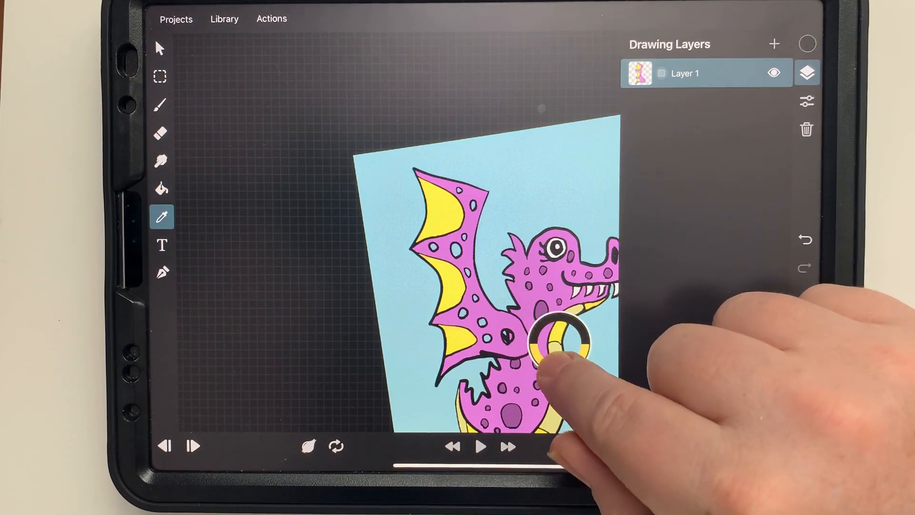
pyautogui.click(161, 189)
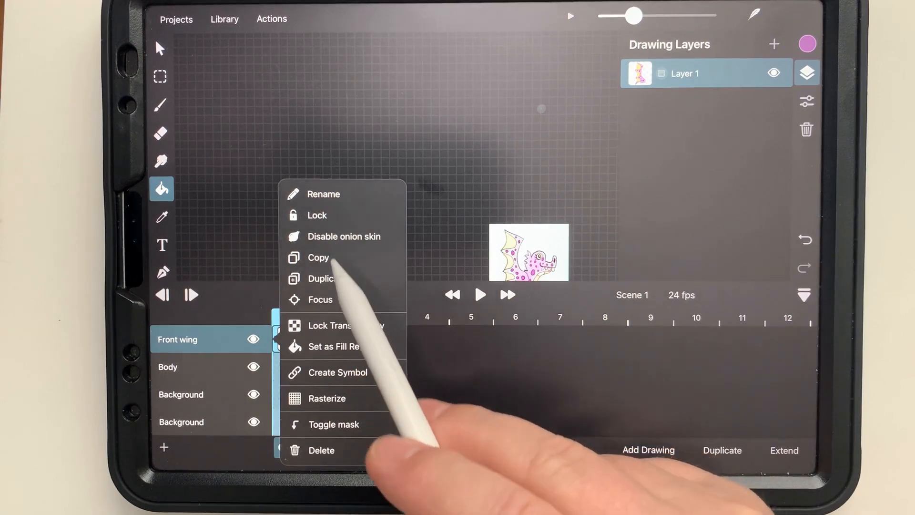
# Duplicate the Front wing layer and rename the copy below Body to 'Back wing'
pyautogui.click(327, 278)
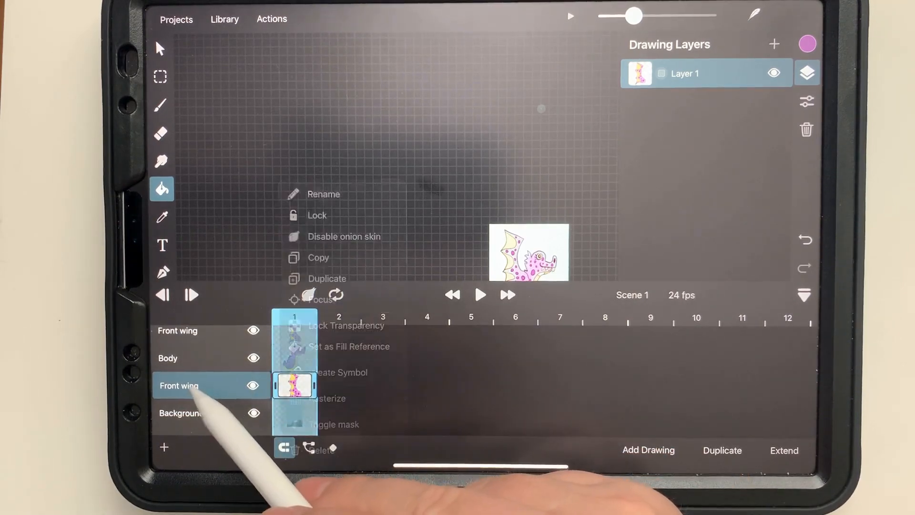
pyautogui.click(323, 194)
pyautogui.write('Back')
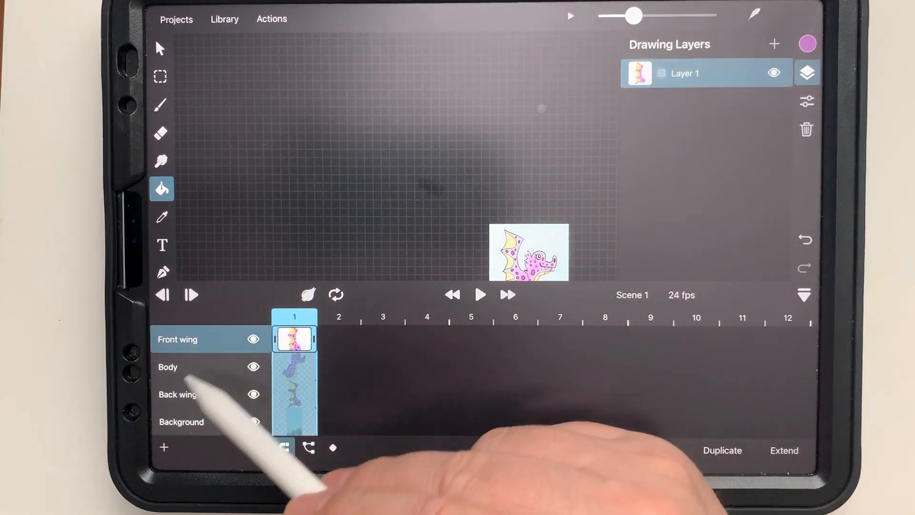
pyautogui.click(164, 447)
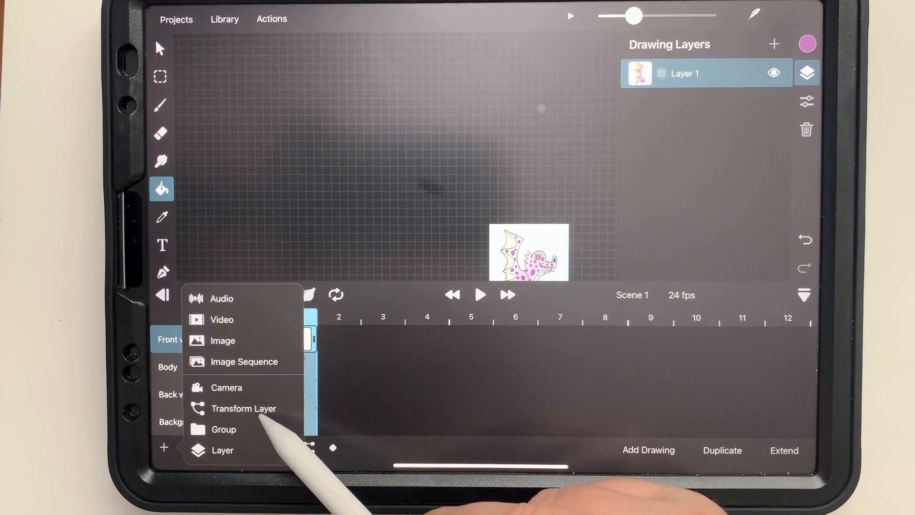
# Add a Transform layer heading the timeline and select its frame
pyautogui.click(243, 408)
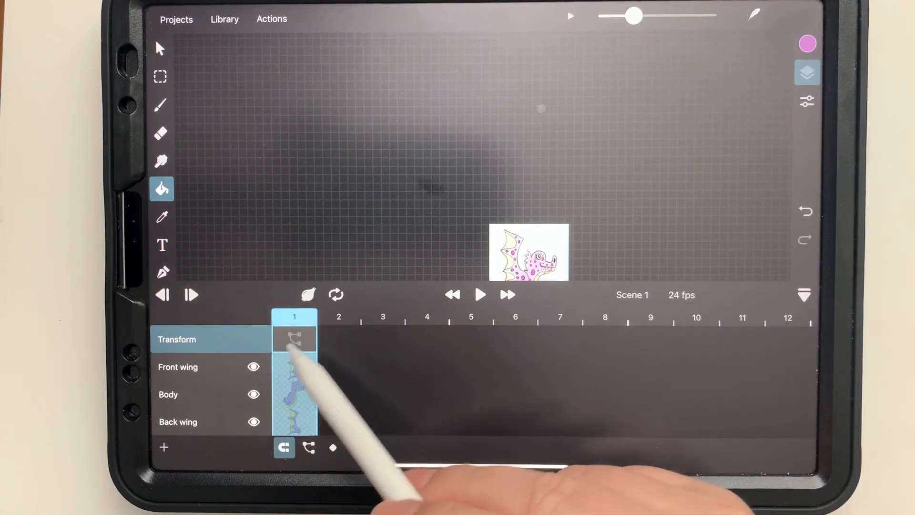
pyautogui.click(309, 448)
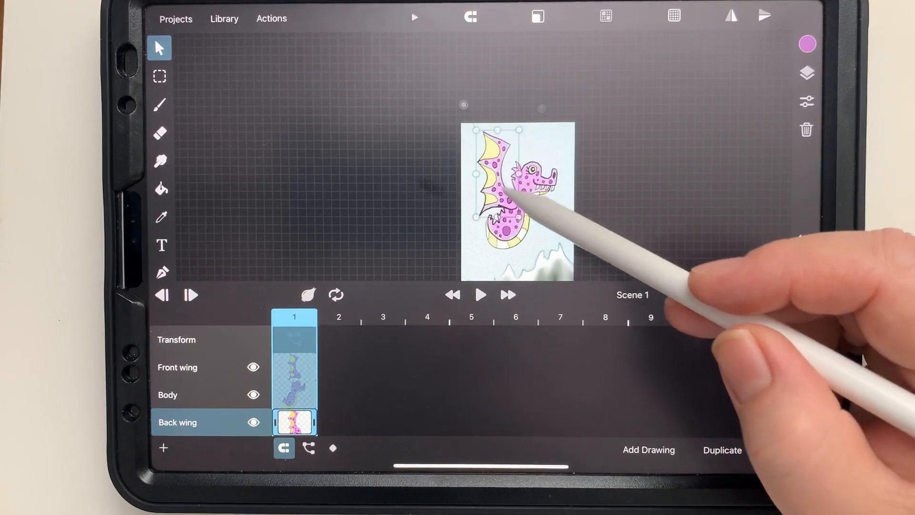
# Drag the back wing so it peeks out behind the front wing, then move toward frame 50
pyautogui.click(168, 395)
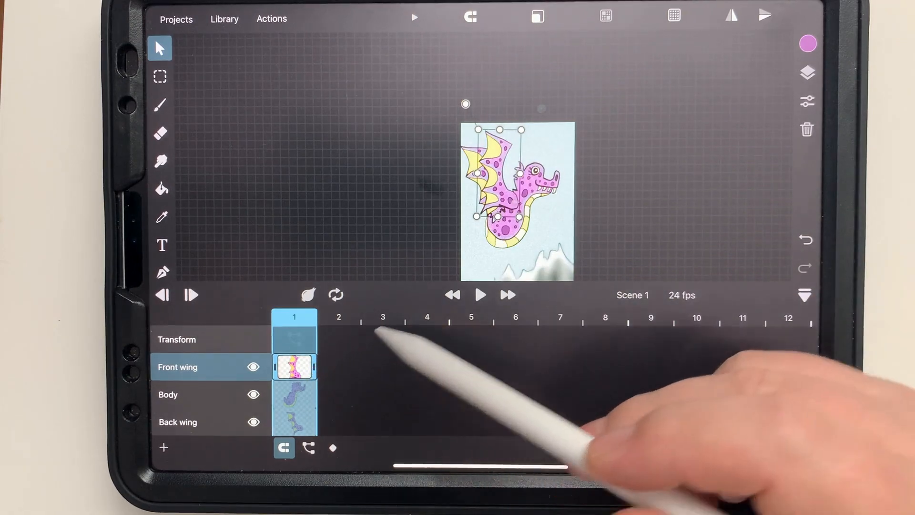
pyautogui.click(295, 366)
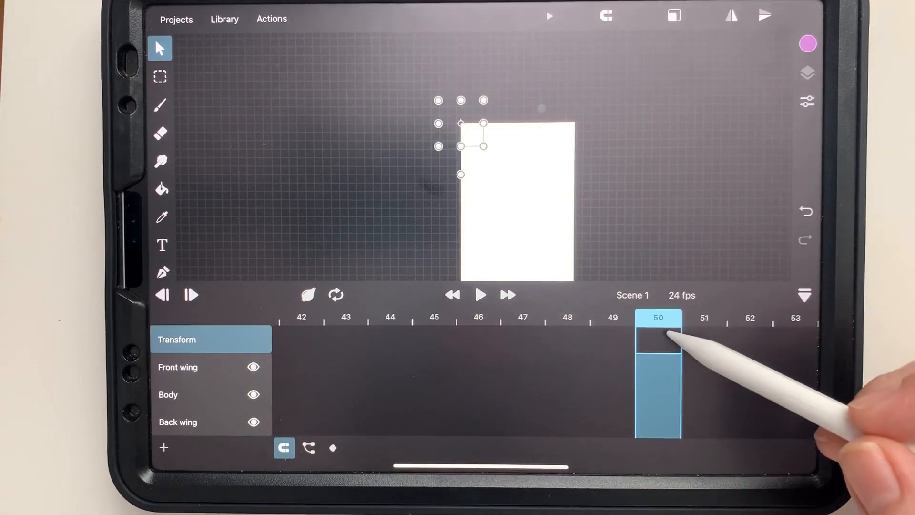
# Extend the Front wing, Body and Back wing drawings across frames 1–50, then select the Body drawing
pyautogui.click(658, 362)
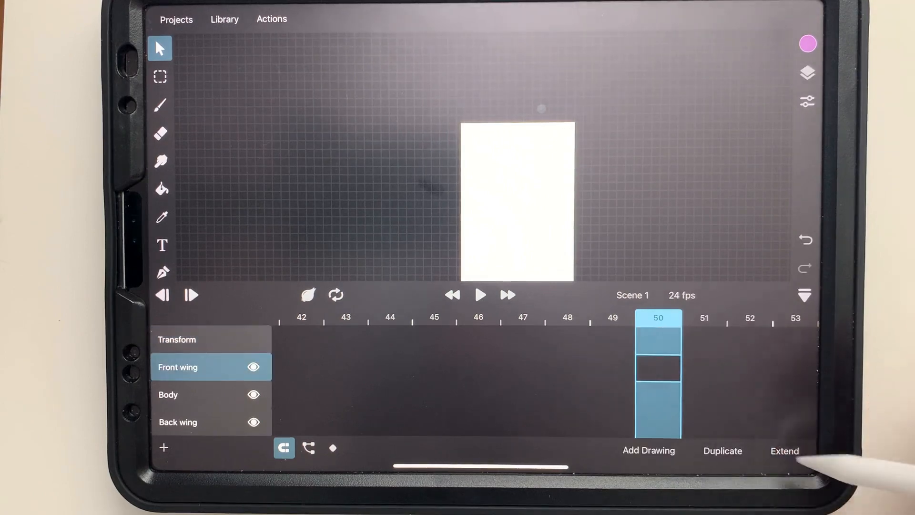
pyautogui.click(178, 422)
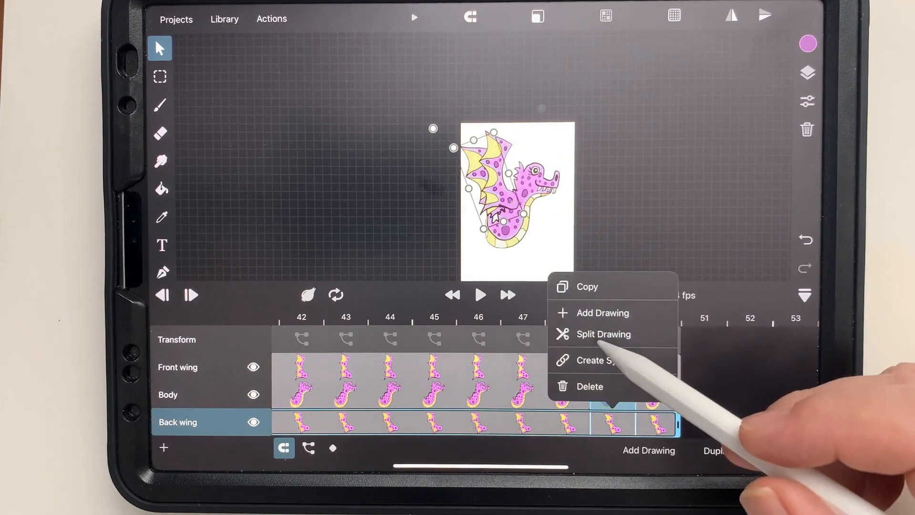
pyautogui.click(603, 313)
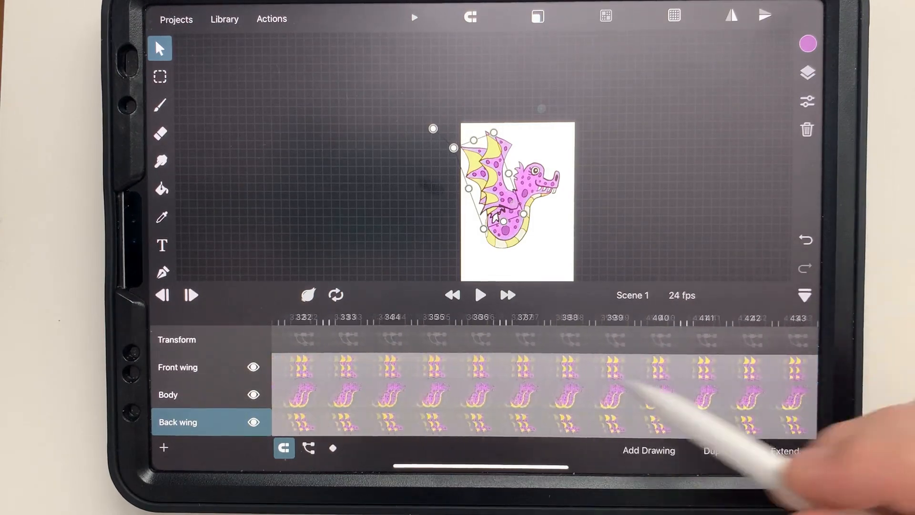
pyautogui.hscroll(-3)
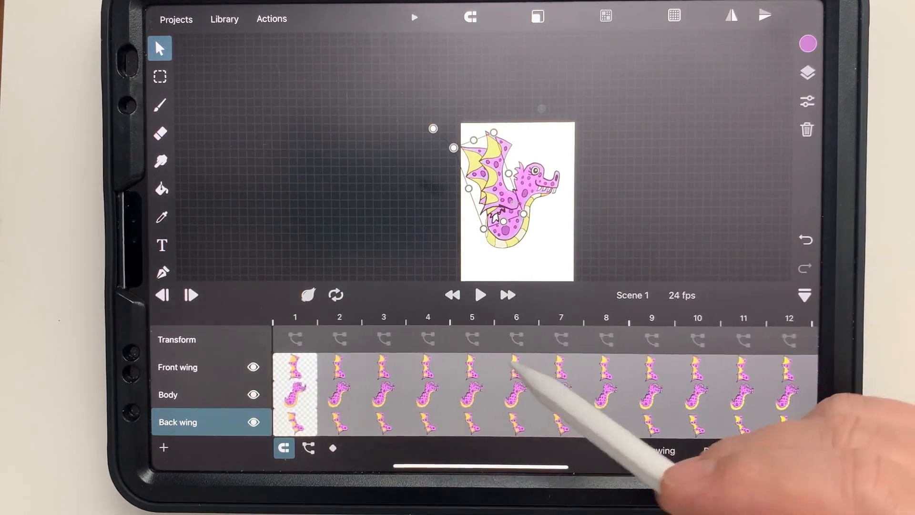
pyautogui.click(338, 394)
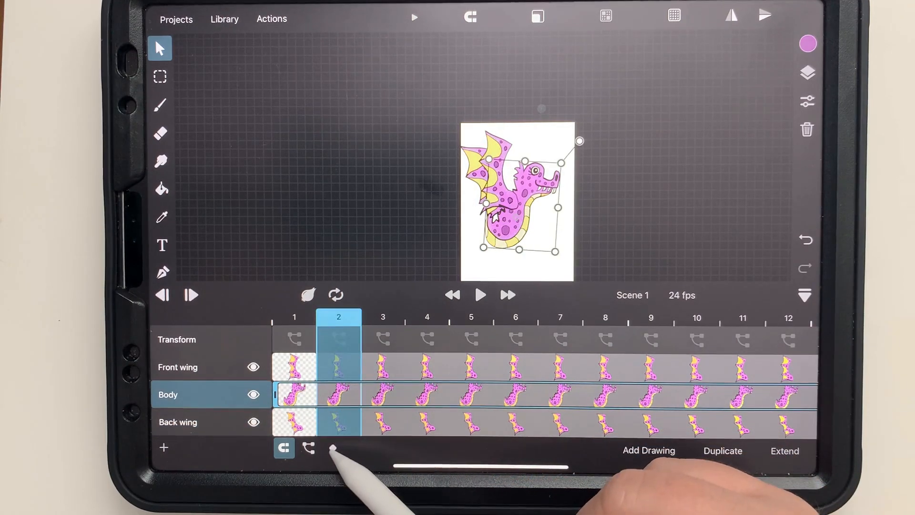
# Scroll the layer properties and select the Body position track for the frame-1 keyframe
pyautogui.scroll(-3)
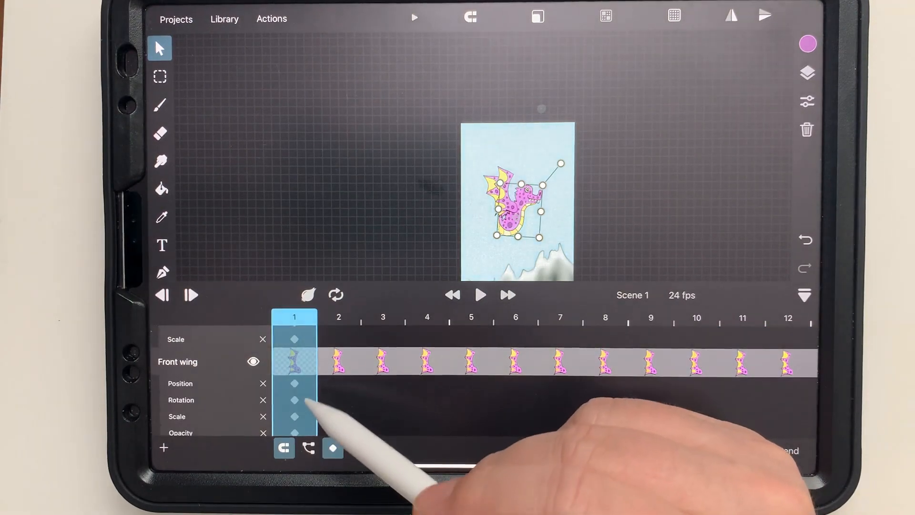
pyautogui.scroll(-3)
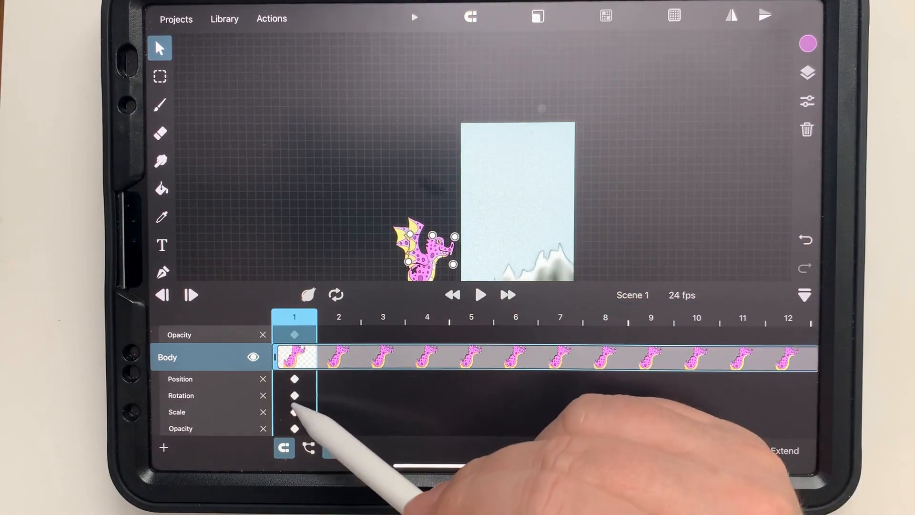
pyautogui.click(180, 378)
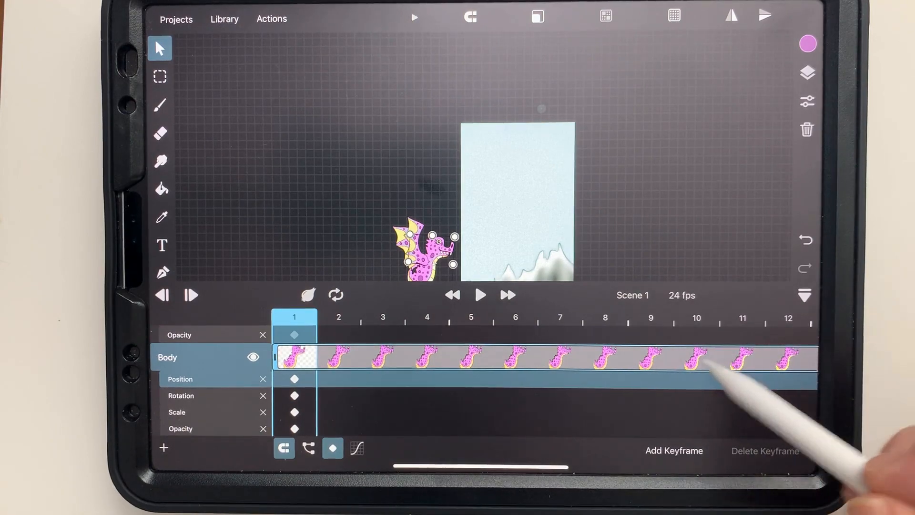
# Keyframe the Body's end position at frame 48, beyond the canvas's upper right
pyautogui.hscroll(3)
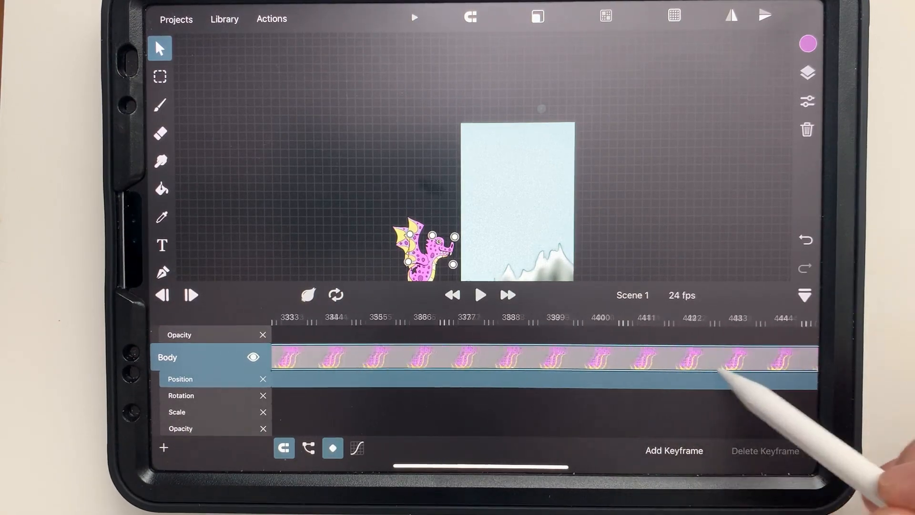
pyautogui.click(607, 358)
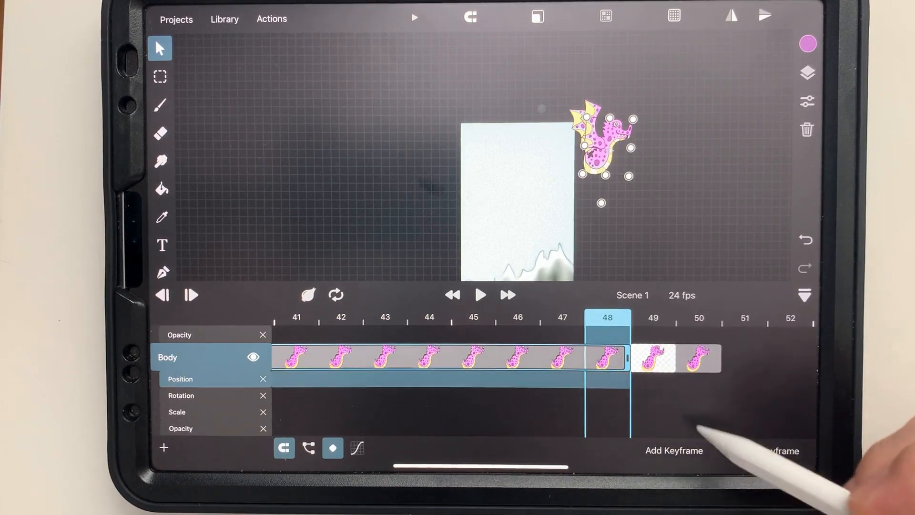
pyautogui.click(674, 450)
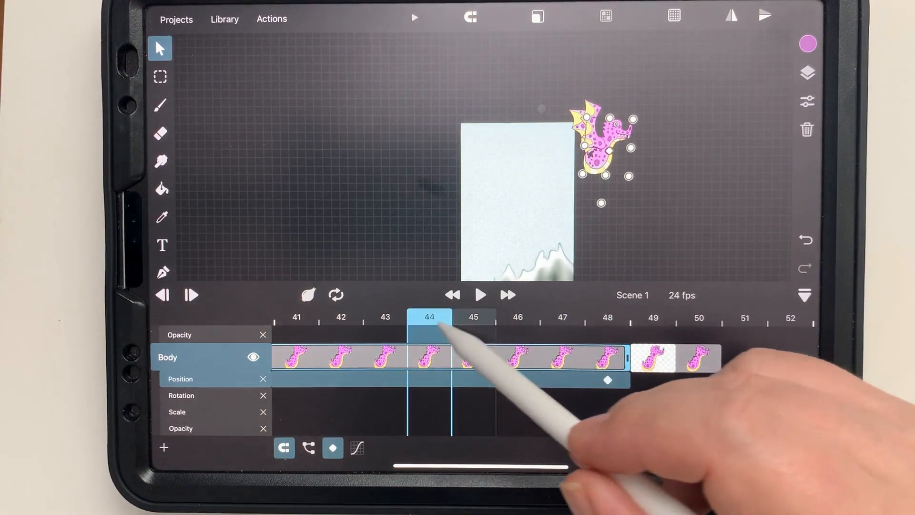
# Keyframe the Body's start position at frame 1, left of the canvas, forming a diagonal path
pyautogui.click(607, 316)
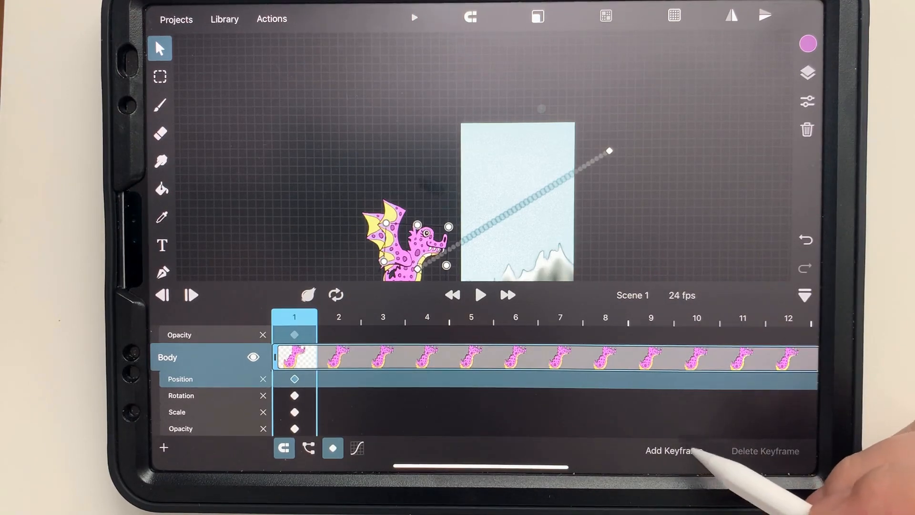
pyautogui.click(479, 295)
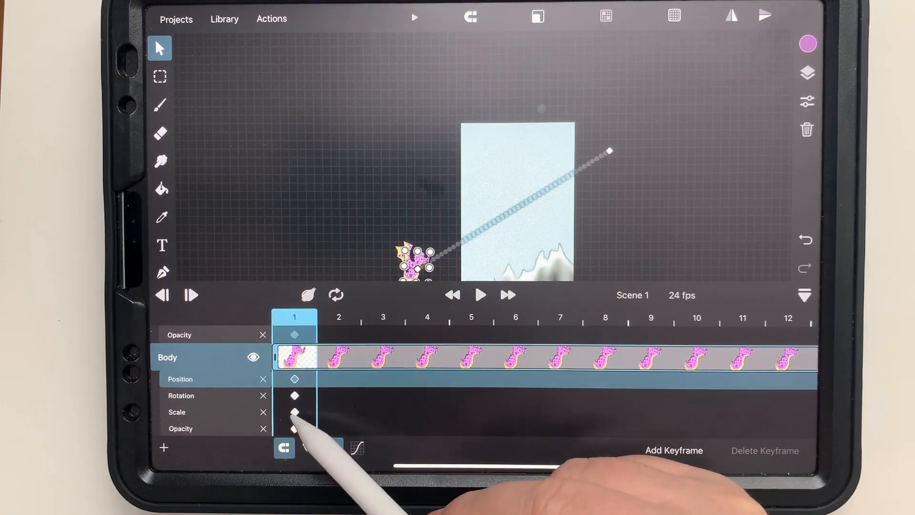
# Keyframe the Body's Scale small at frame 1 and large mid-flight at frame 30
pyautogui.click(177, 411)
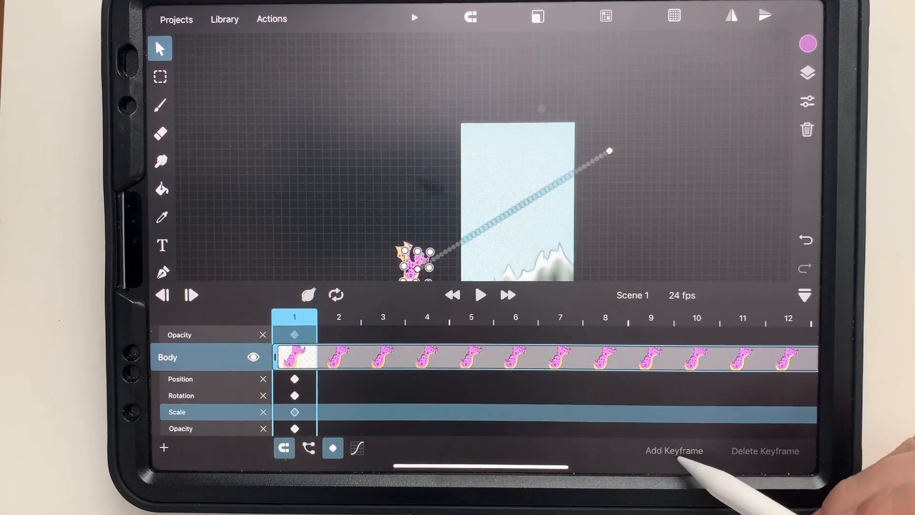
pyautogui.hscroll(3)
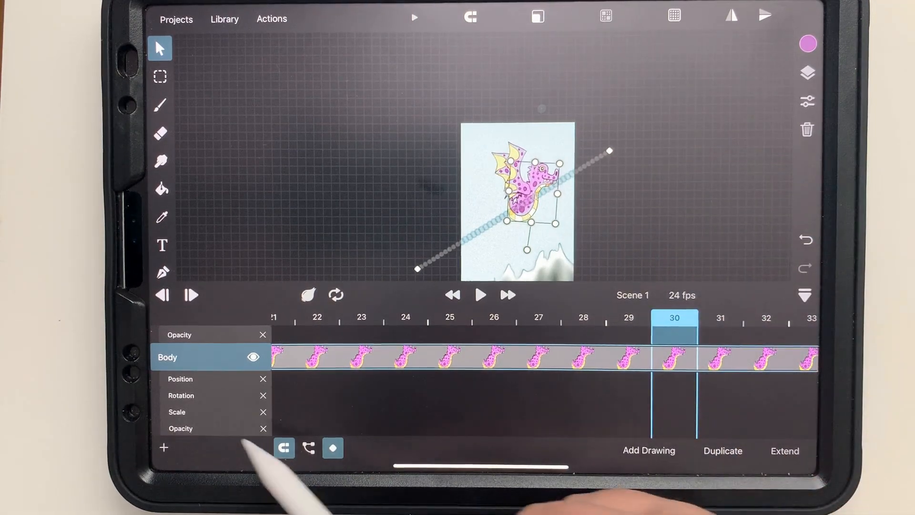
pyautogui.click(176, 411)
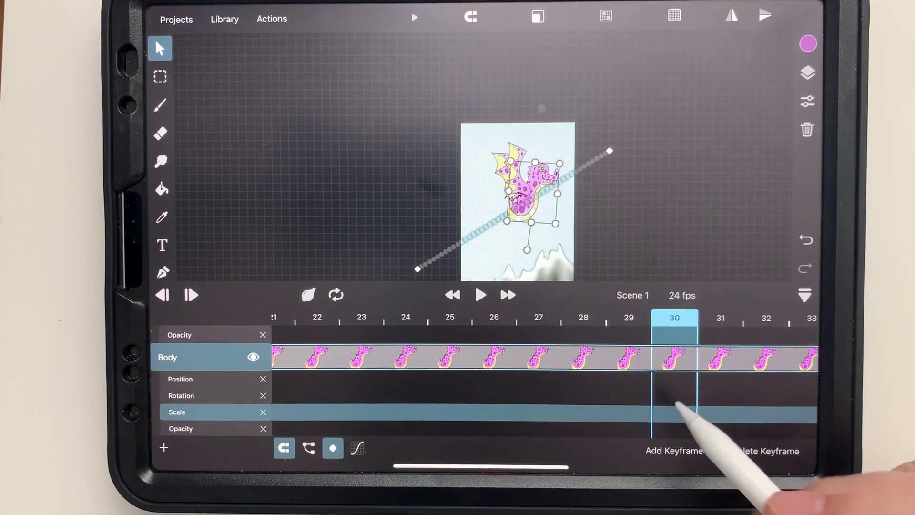
pyautogui.click(673, 451)
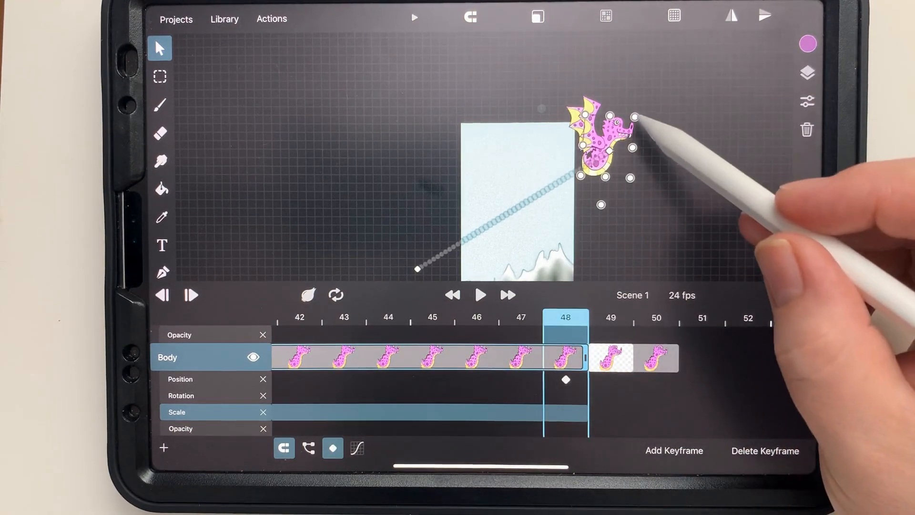
# Shrink the dragon again and keyframe the smaller Scale at frame 48
pyautogui.click(673, 450)
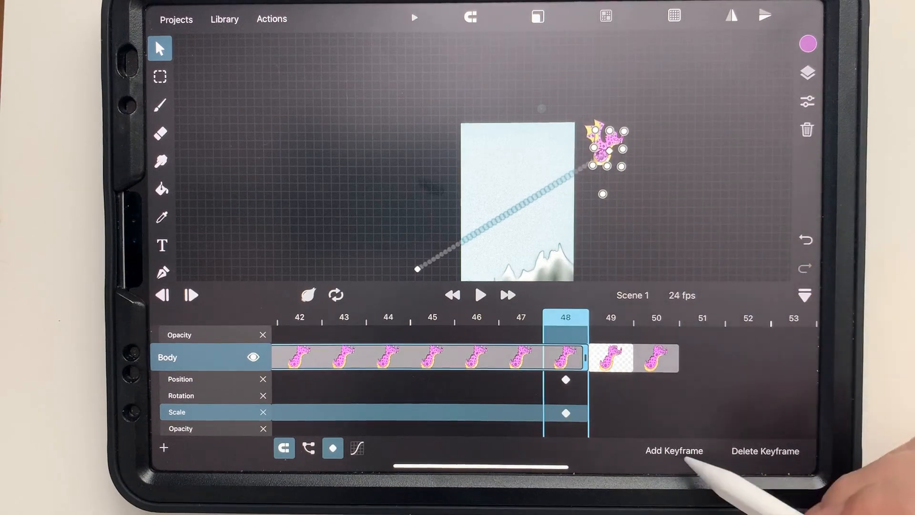
pyautogui.click(656, 318)
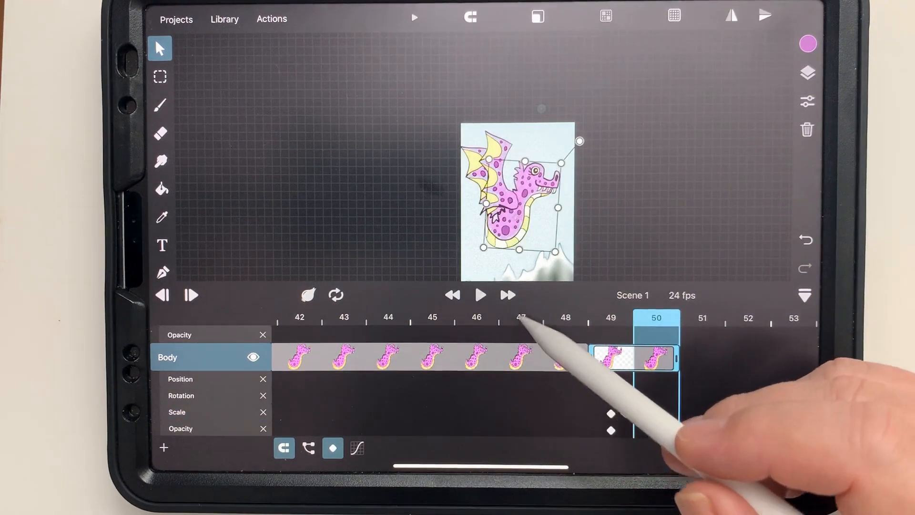
pyautogui.click(480, 294)
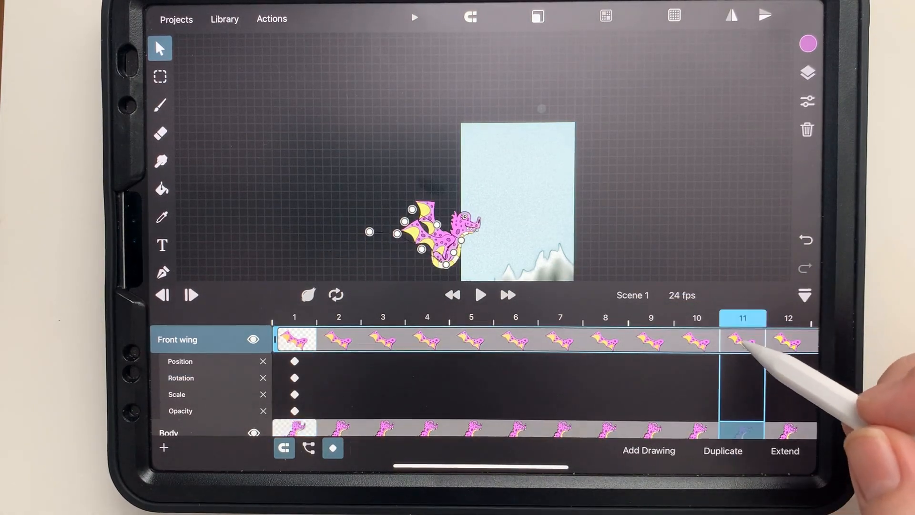
# Keyframe the Front wing's Rotation at frames such as 18 so it flaps during flight
pyautogui.hscroll(3)
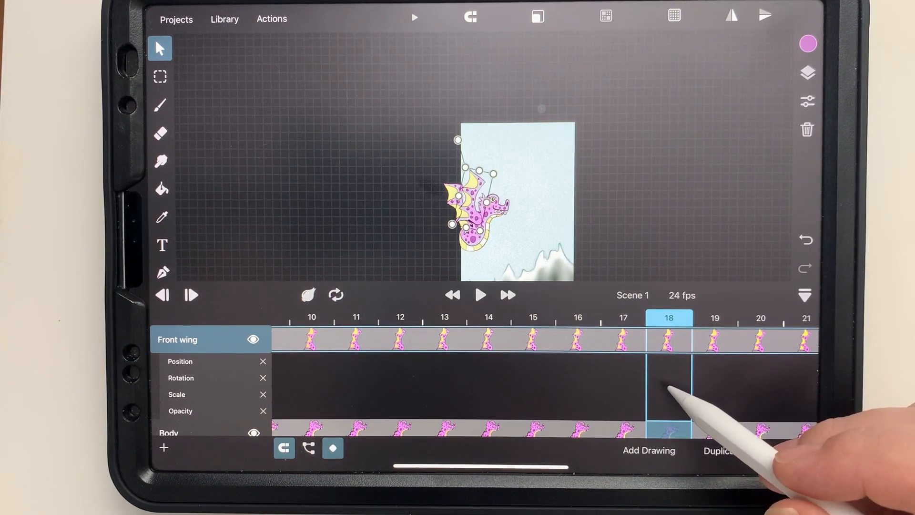
pyautogui.click(181, 377)
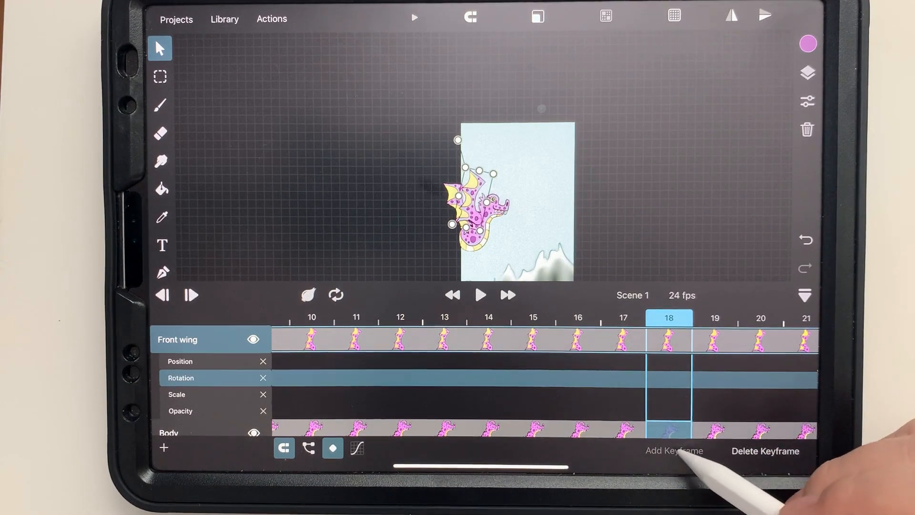
pyautogui.hscroll(3)
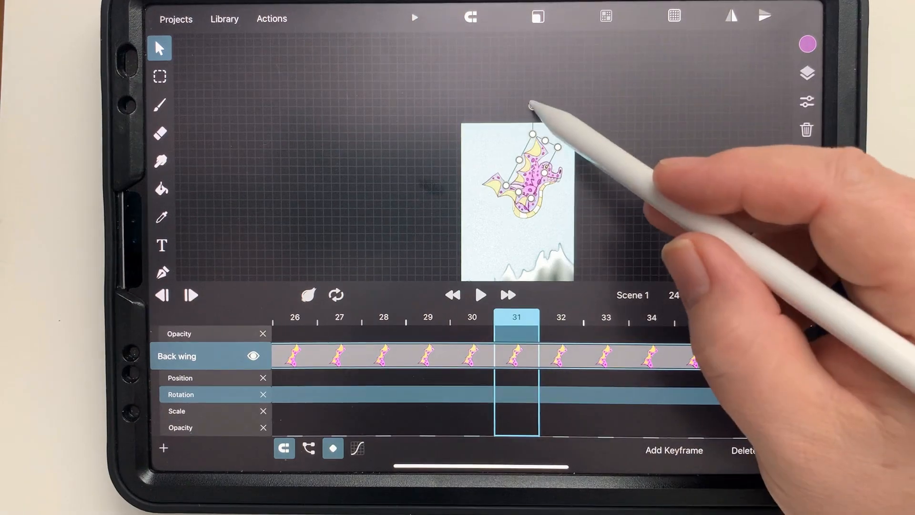
# Tilt the Back wing at frame 31 and keyframe its Rotation for the flap
pyautogui.click(673, 450)
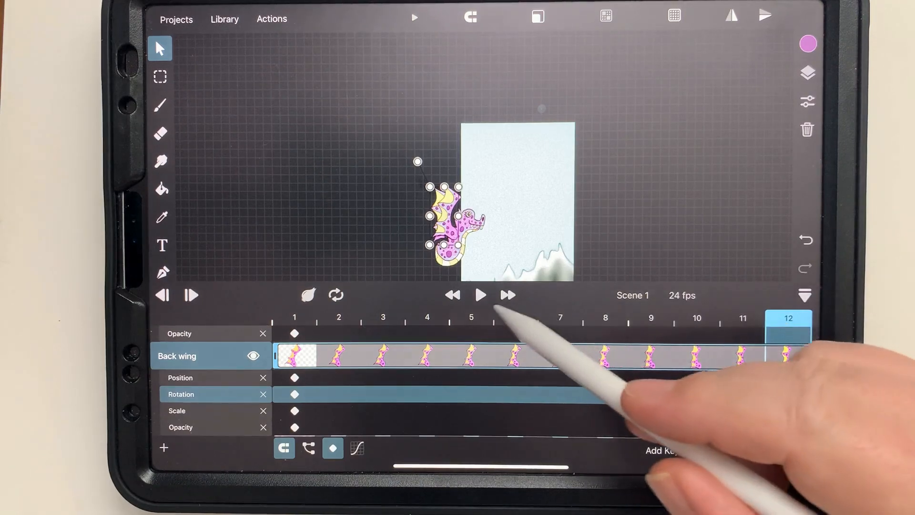
pyautogui.click(480, 295)
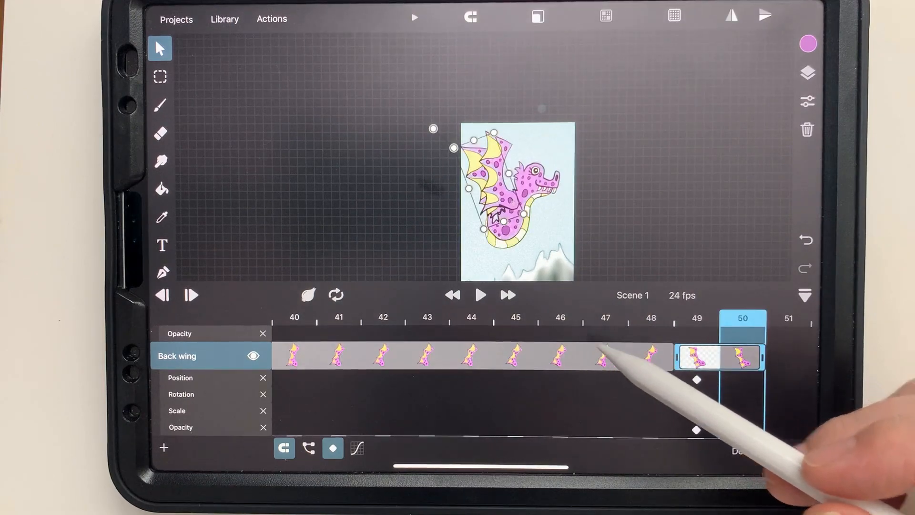
# Add the Back wing Rotation keyframe at frame 42 and end the layers at frame 48
pyautogui.hscroll(3)
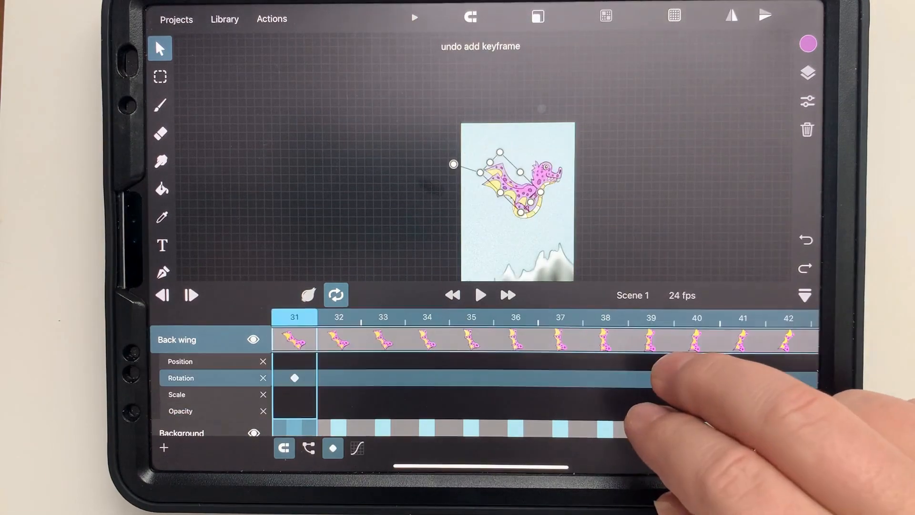
pyautogui.click(787, 380)
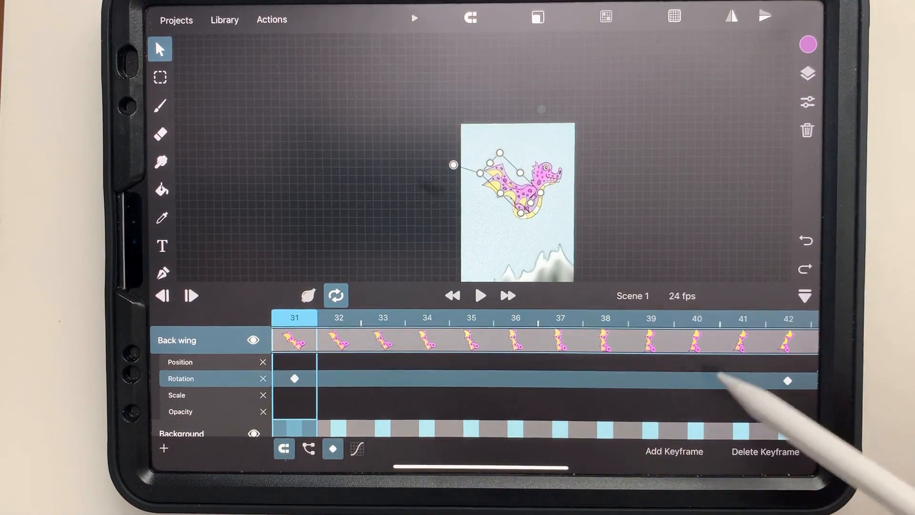
pyautogui.hscroll(3)
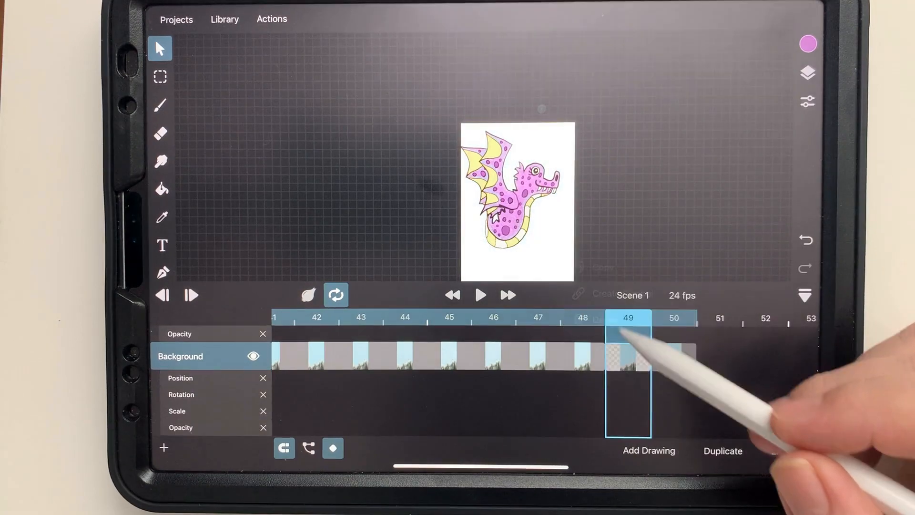
pyautogui.scroll(-3)
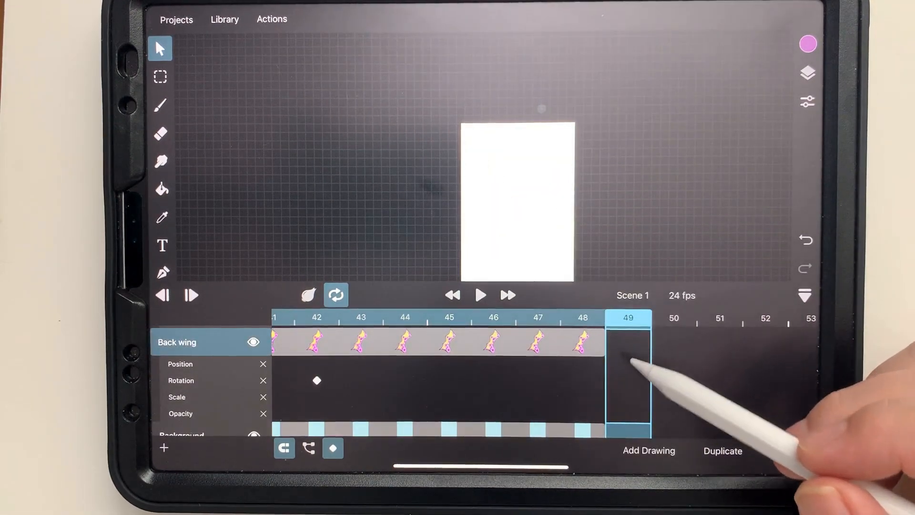
# Collapse the timeline and loop-play the dragon flight across the full mountain sky scene
pyautogui.click(479, 295)
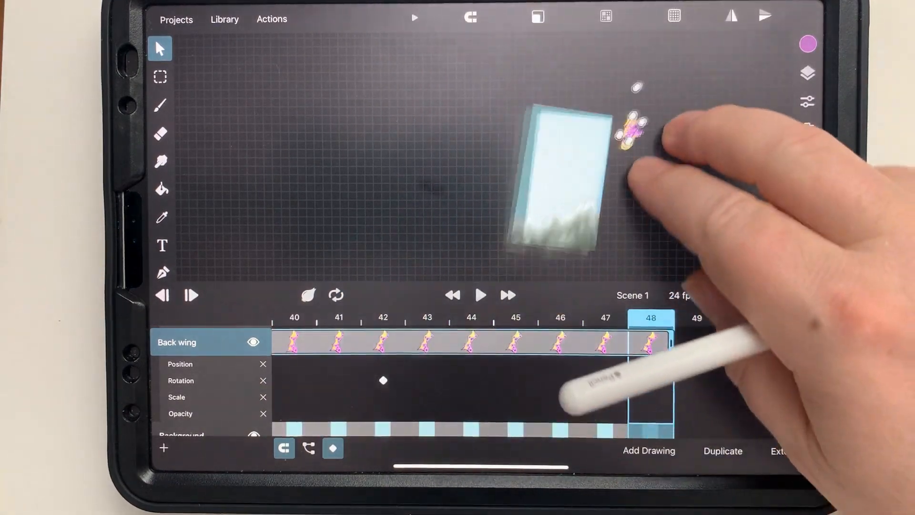
pyautogui.click(481, 296)
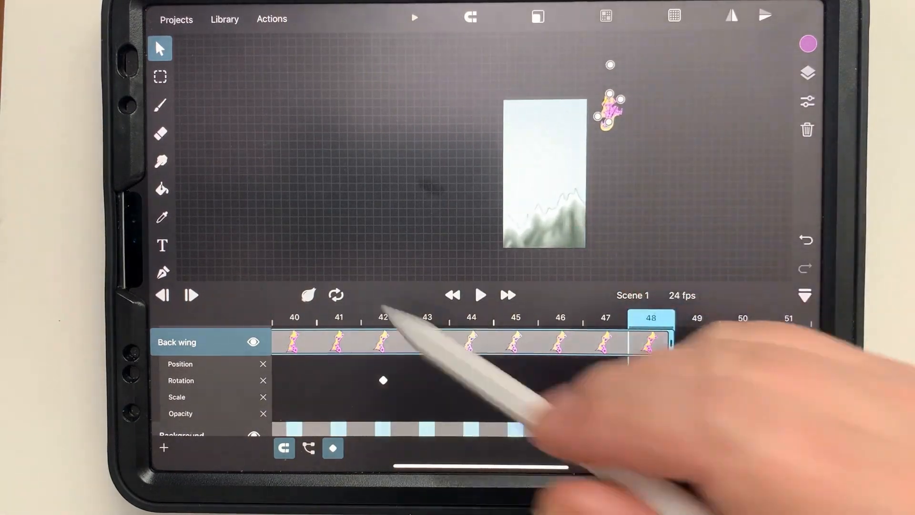
pyautogui.click(650, 341)
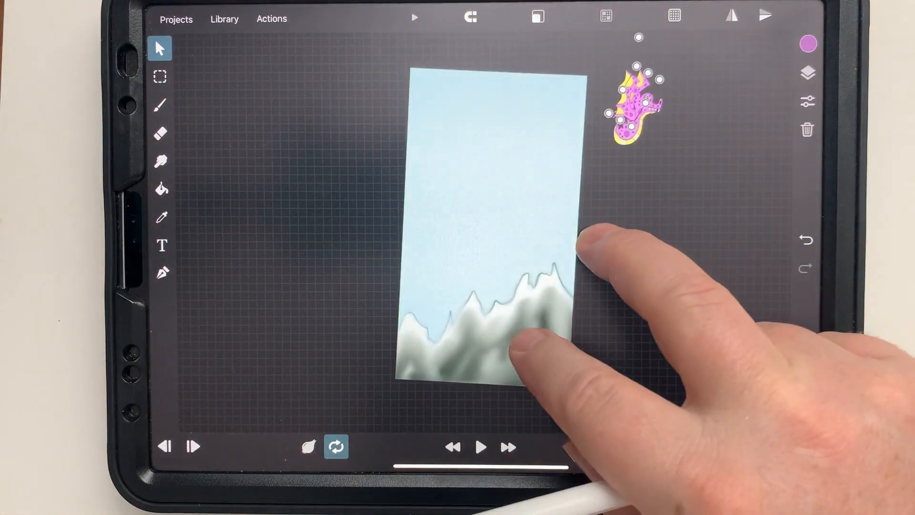
pyautogui.click(481, 447)
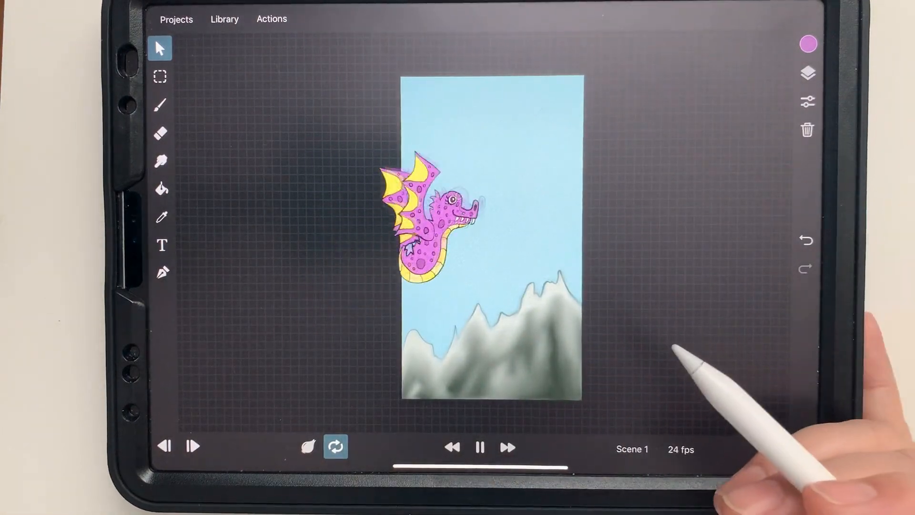